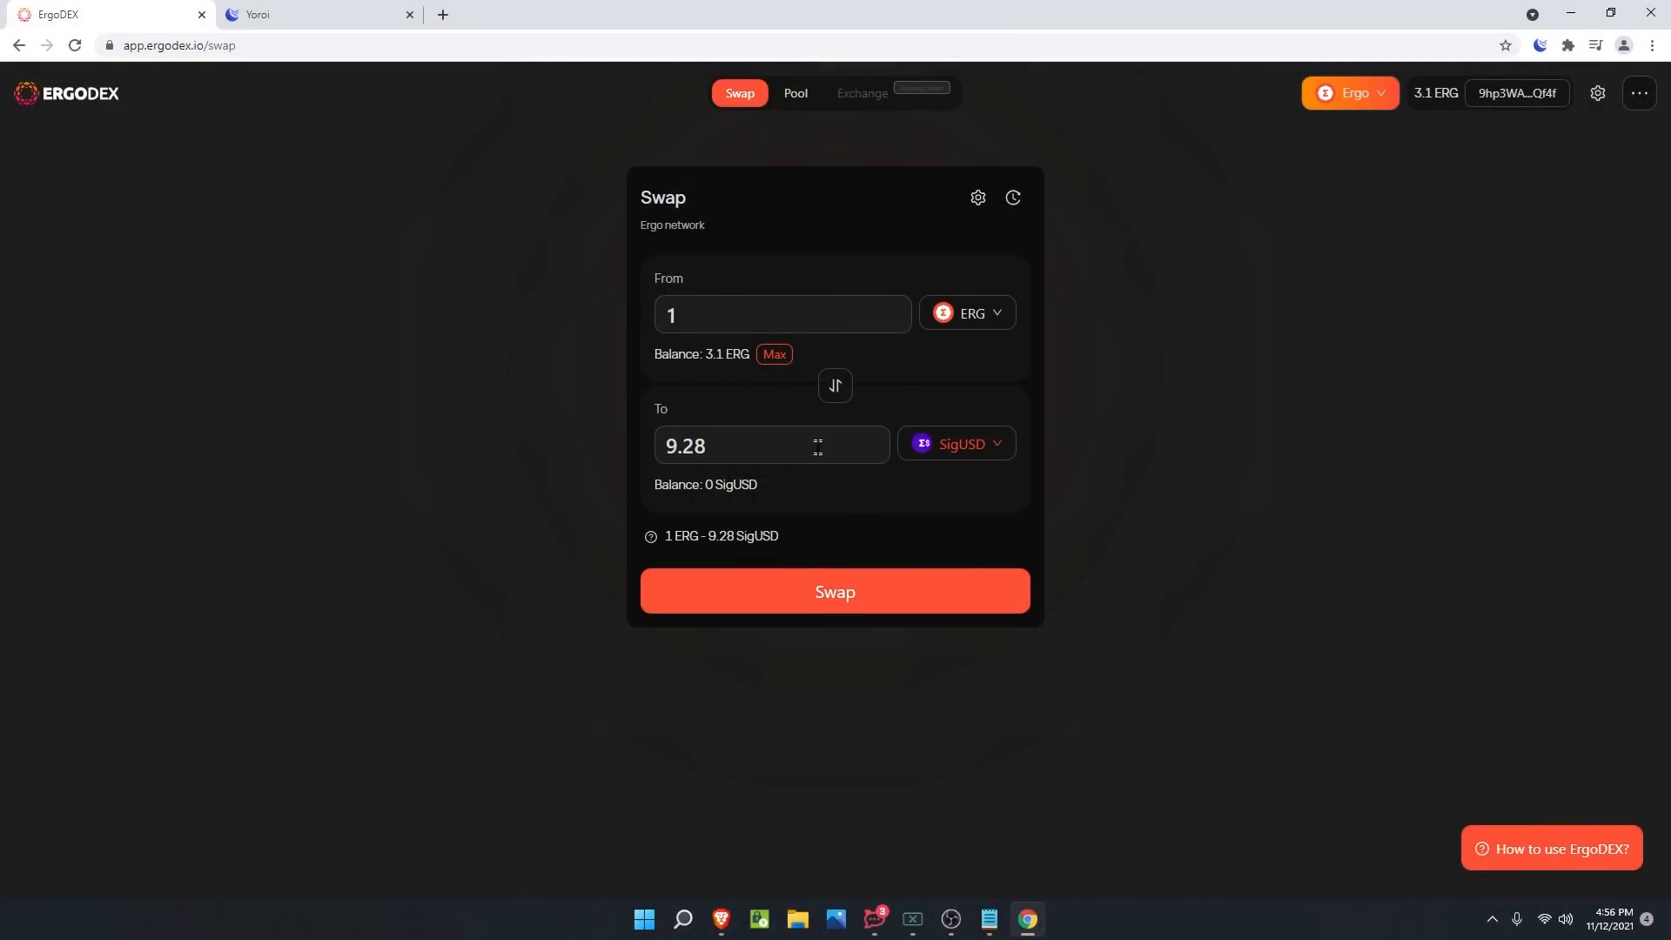
Step: Change the From amount to 1.5 ERG, quoting about 13.92 SigUSD
click(782, 314)
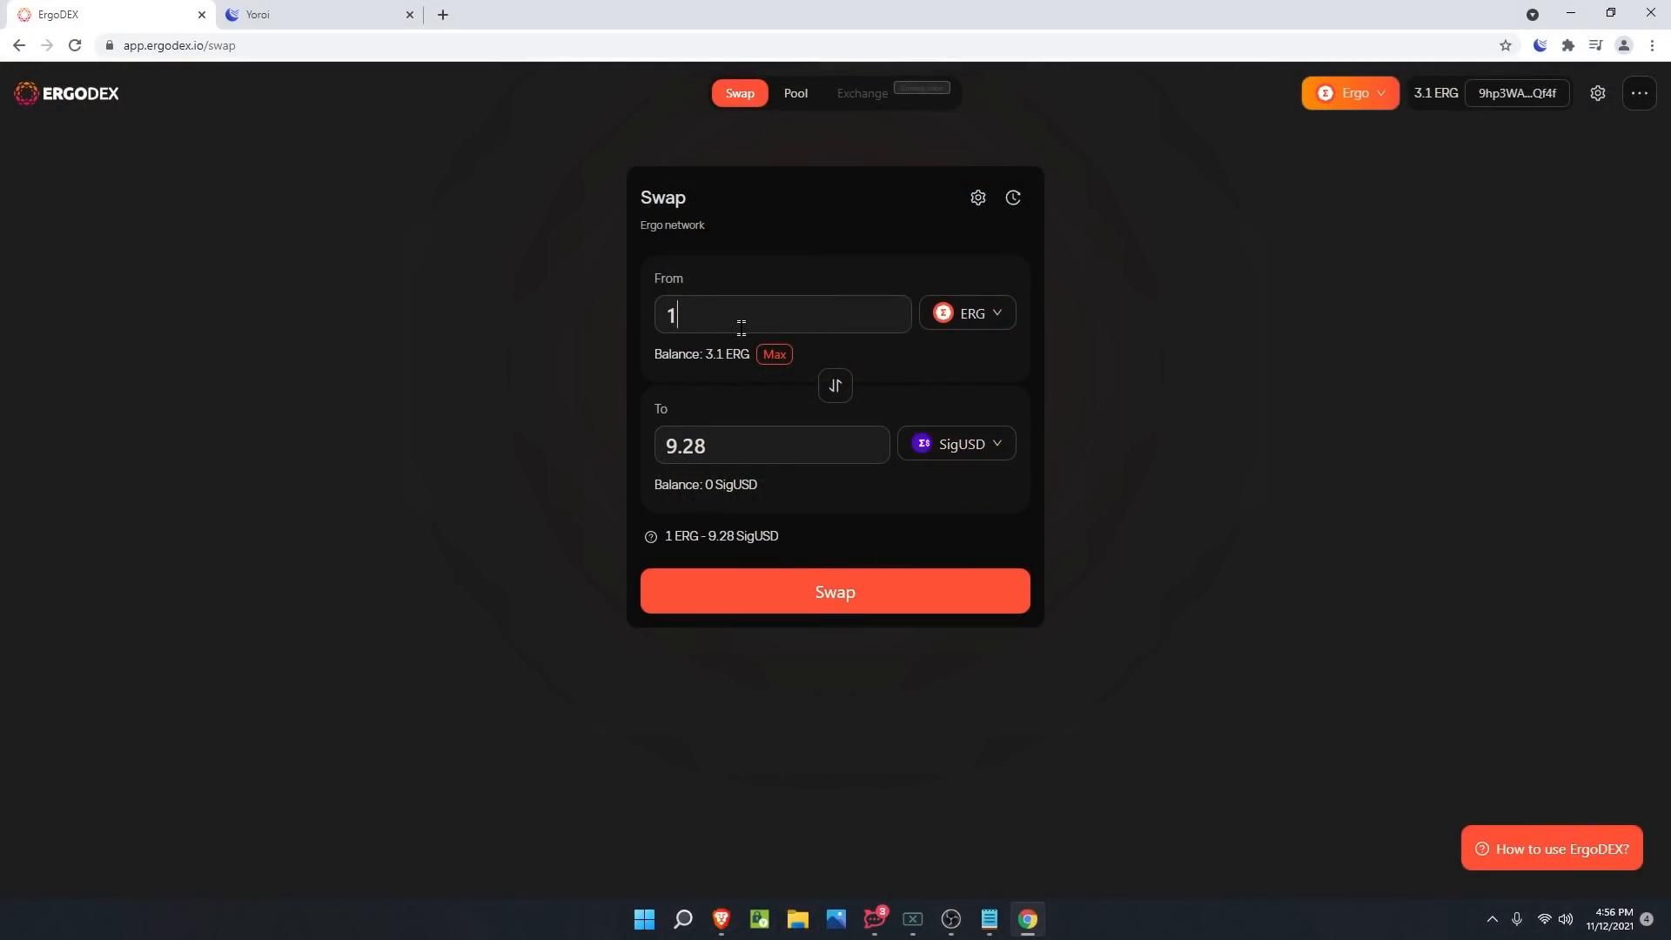
text(.5)
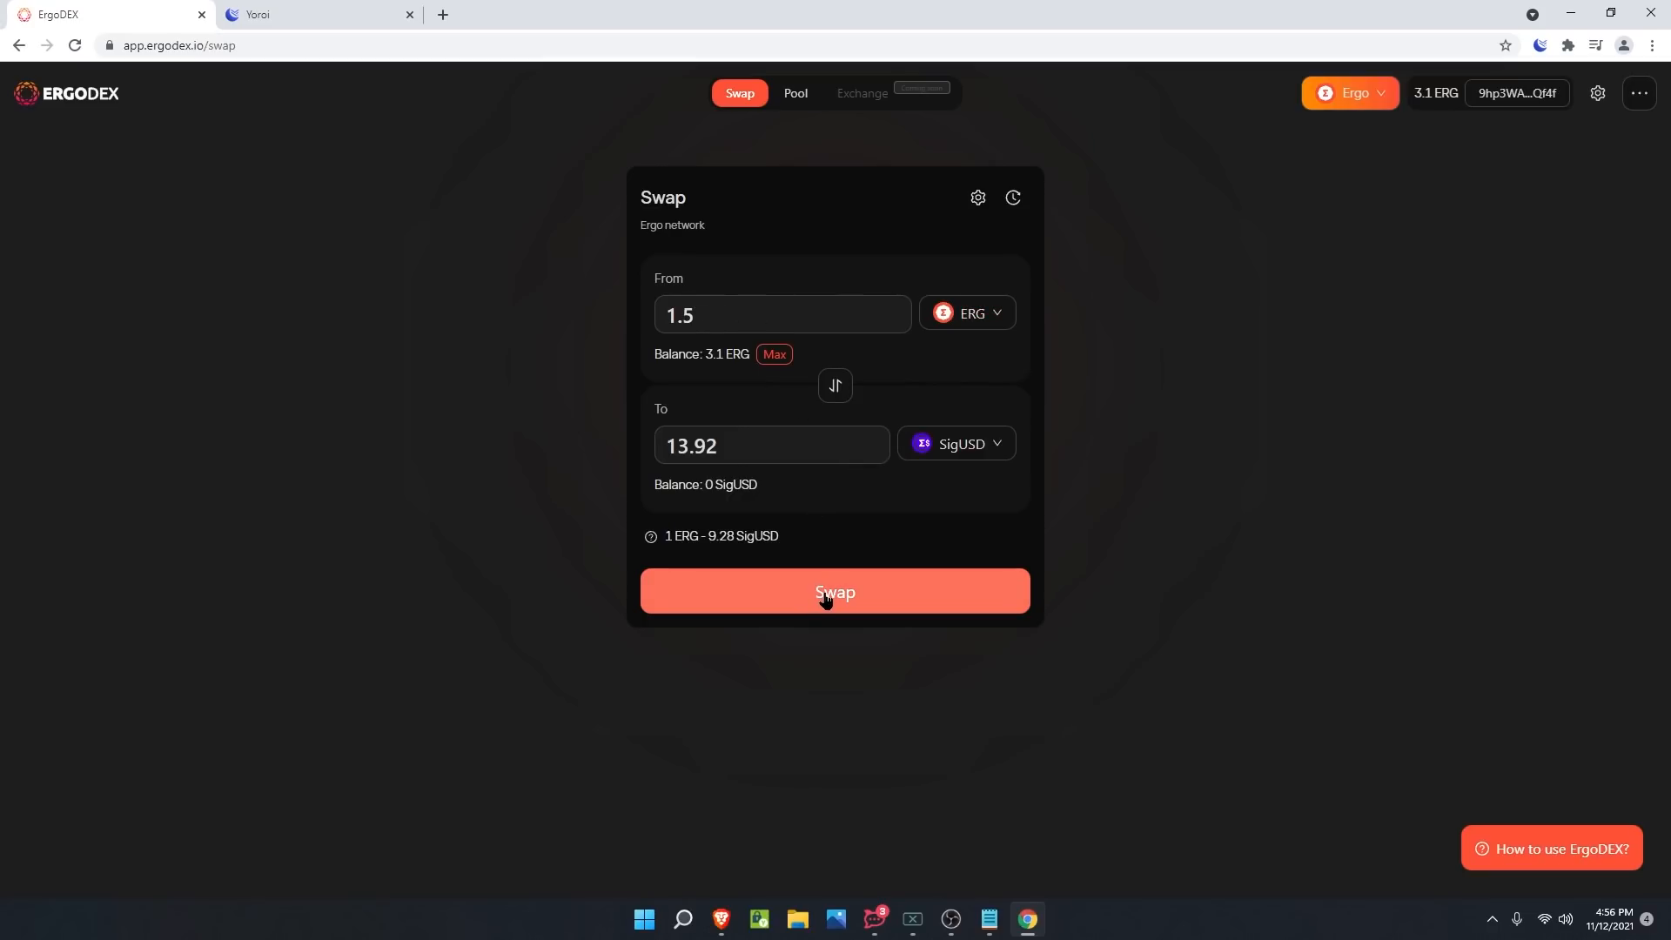
Step: Start the 1.5 ERG for 13.92 SigUSD swap and confirm its details for wallet approval
click(834, 591)
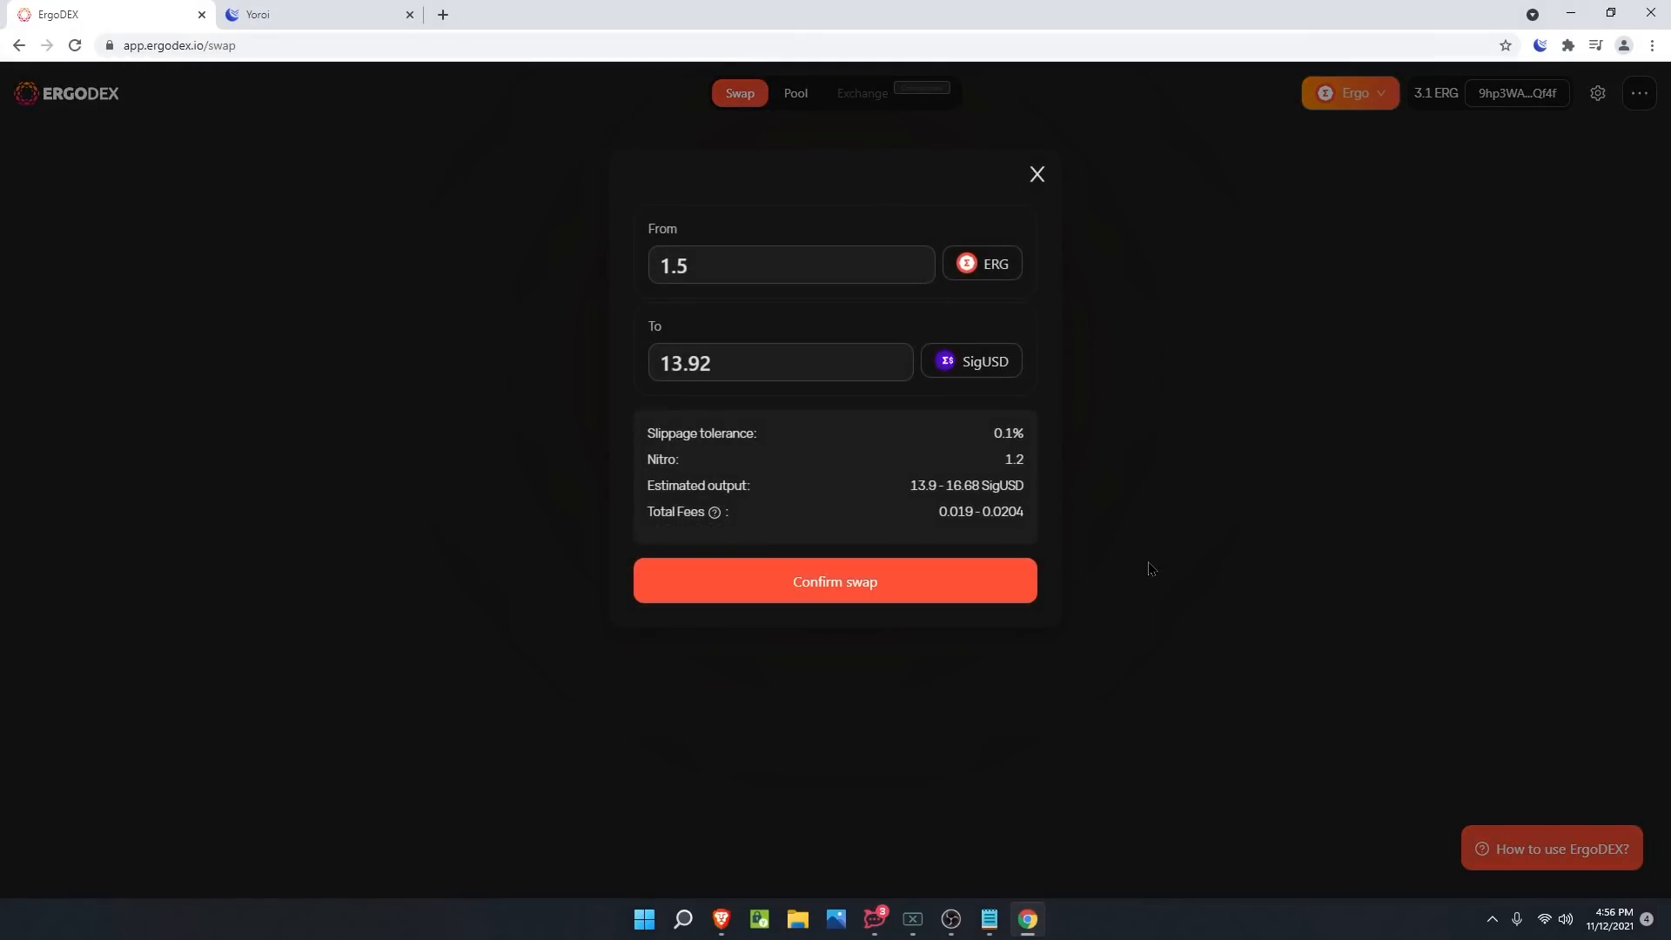
mouse_move(595, 312)
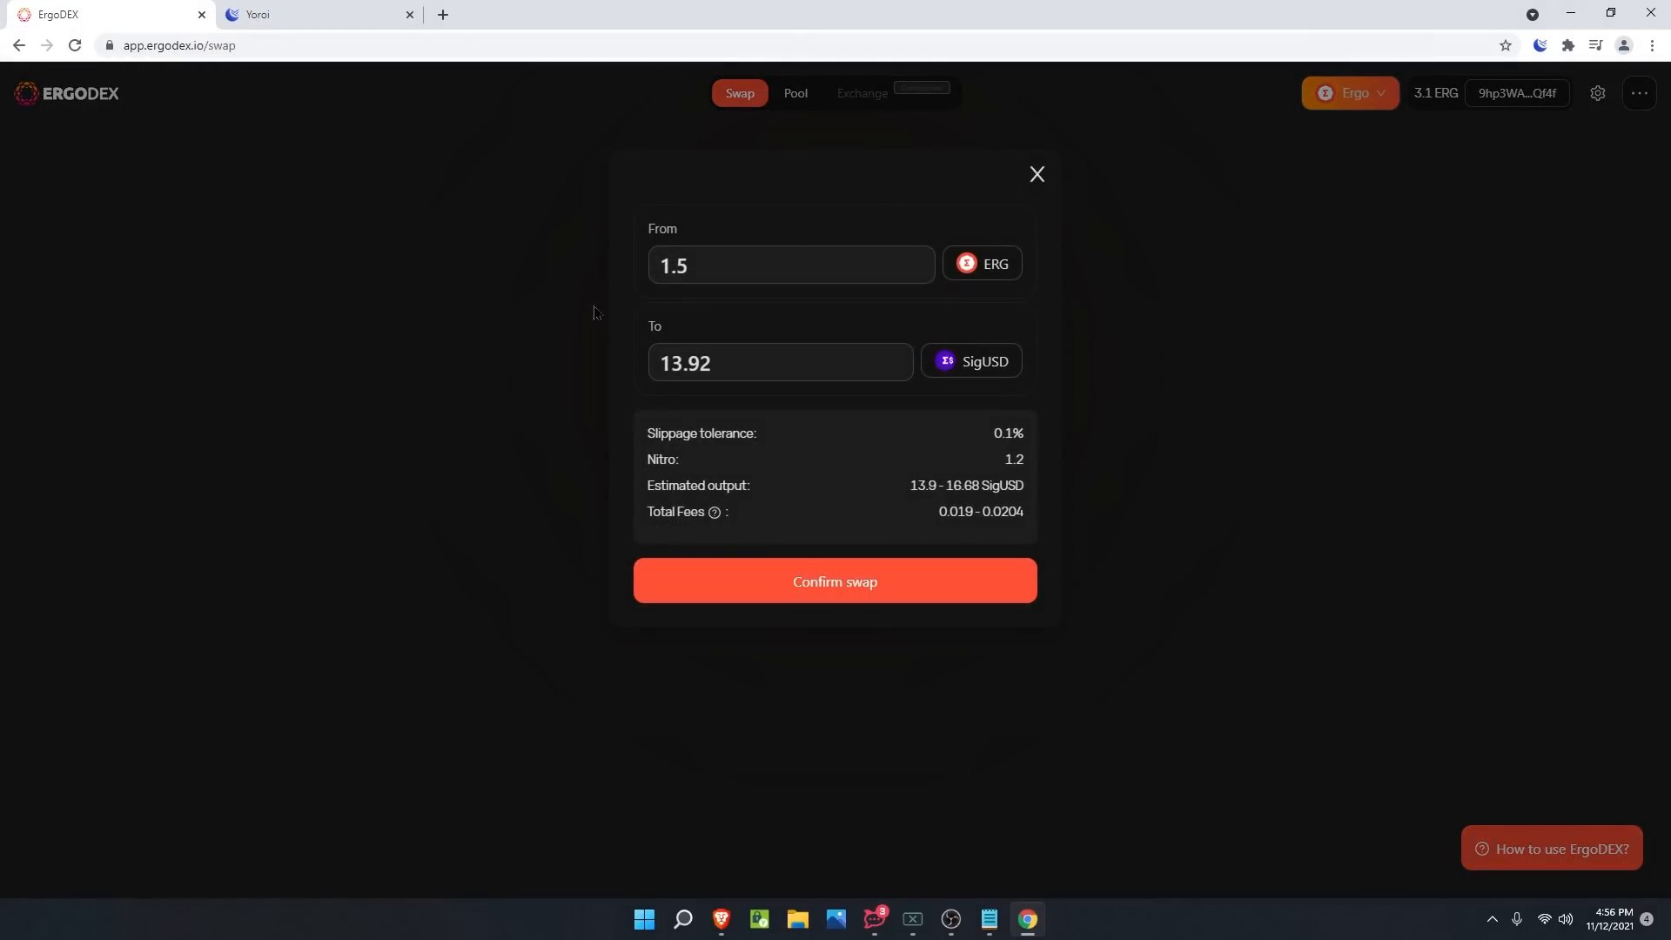
mouse_move(911, 519)
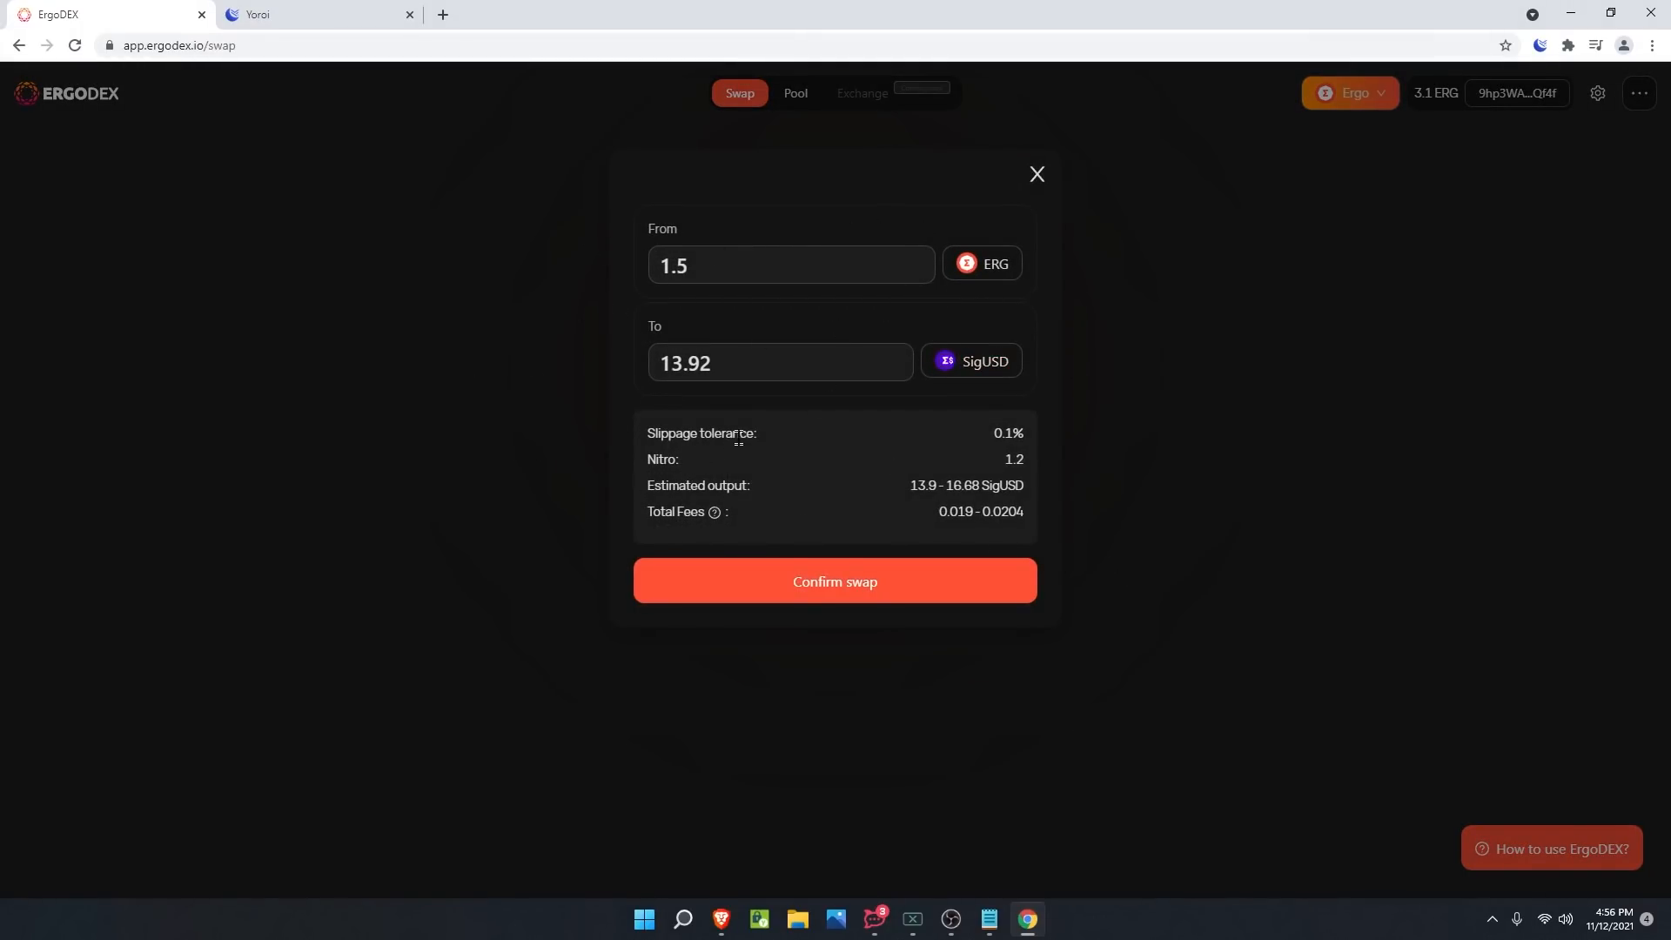
mouse_move(672, 486)
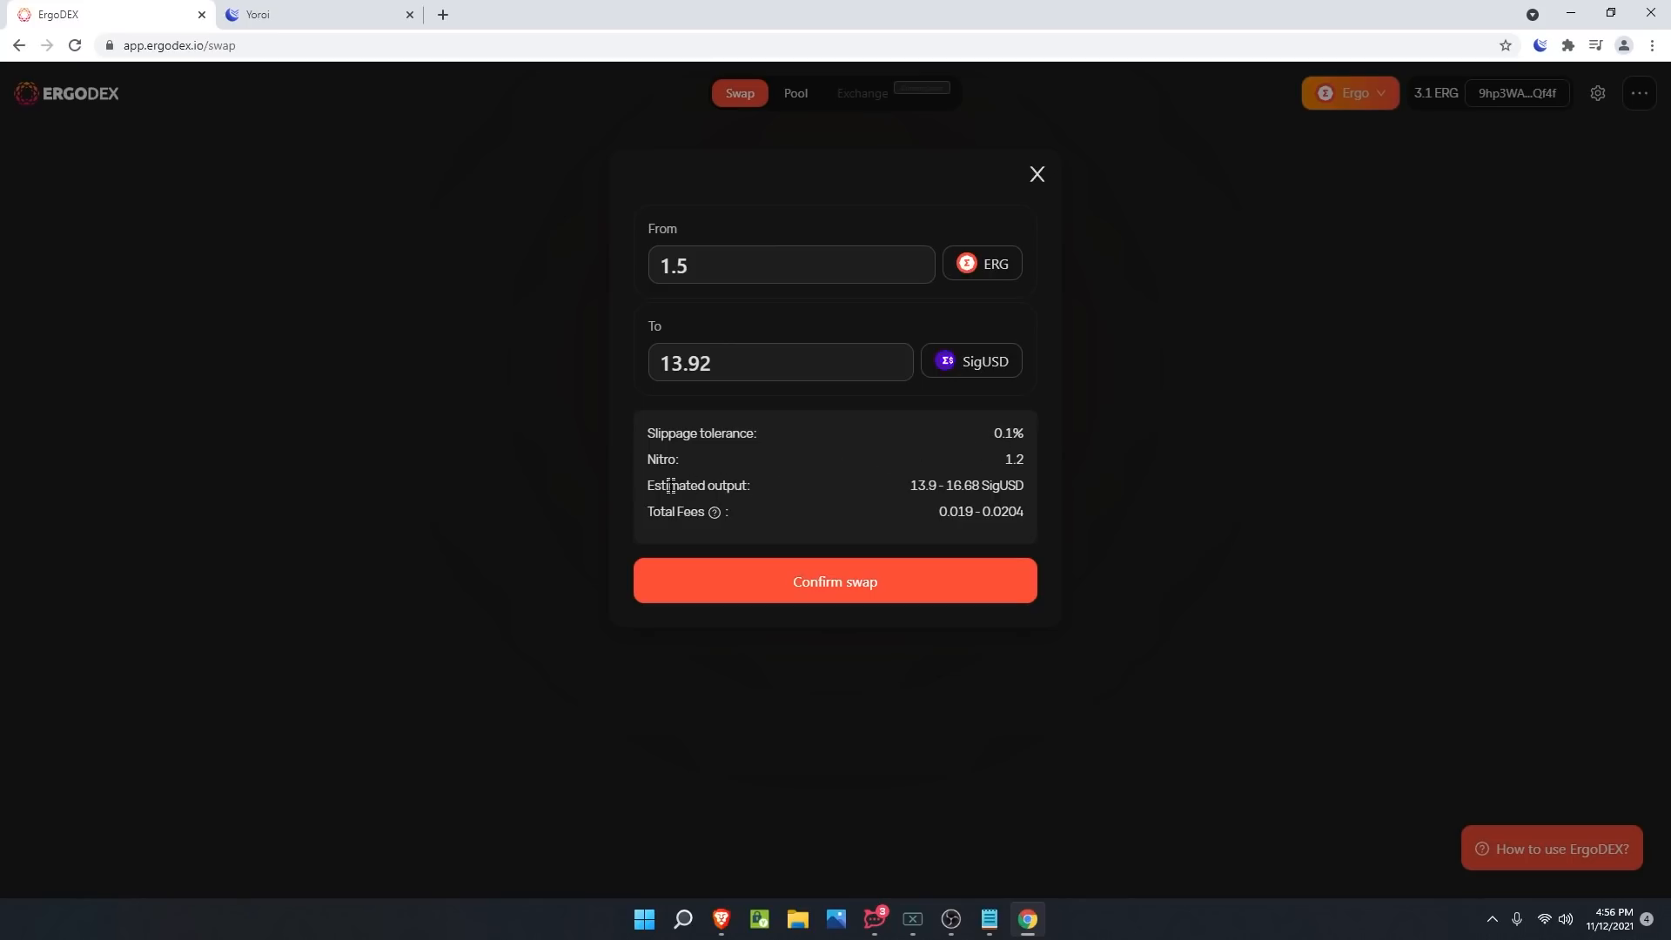
mouse_move(999, 489)
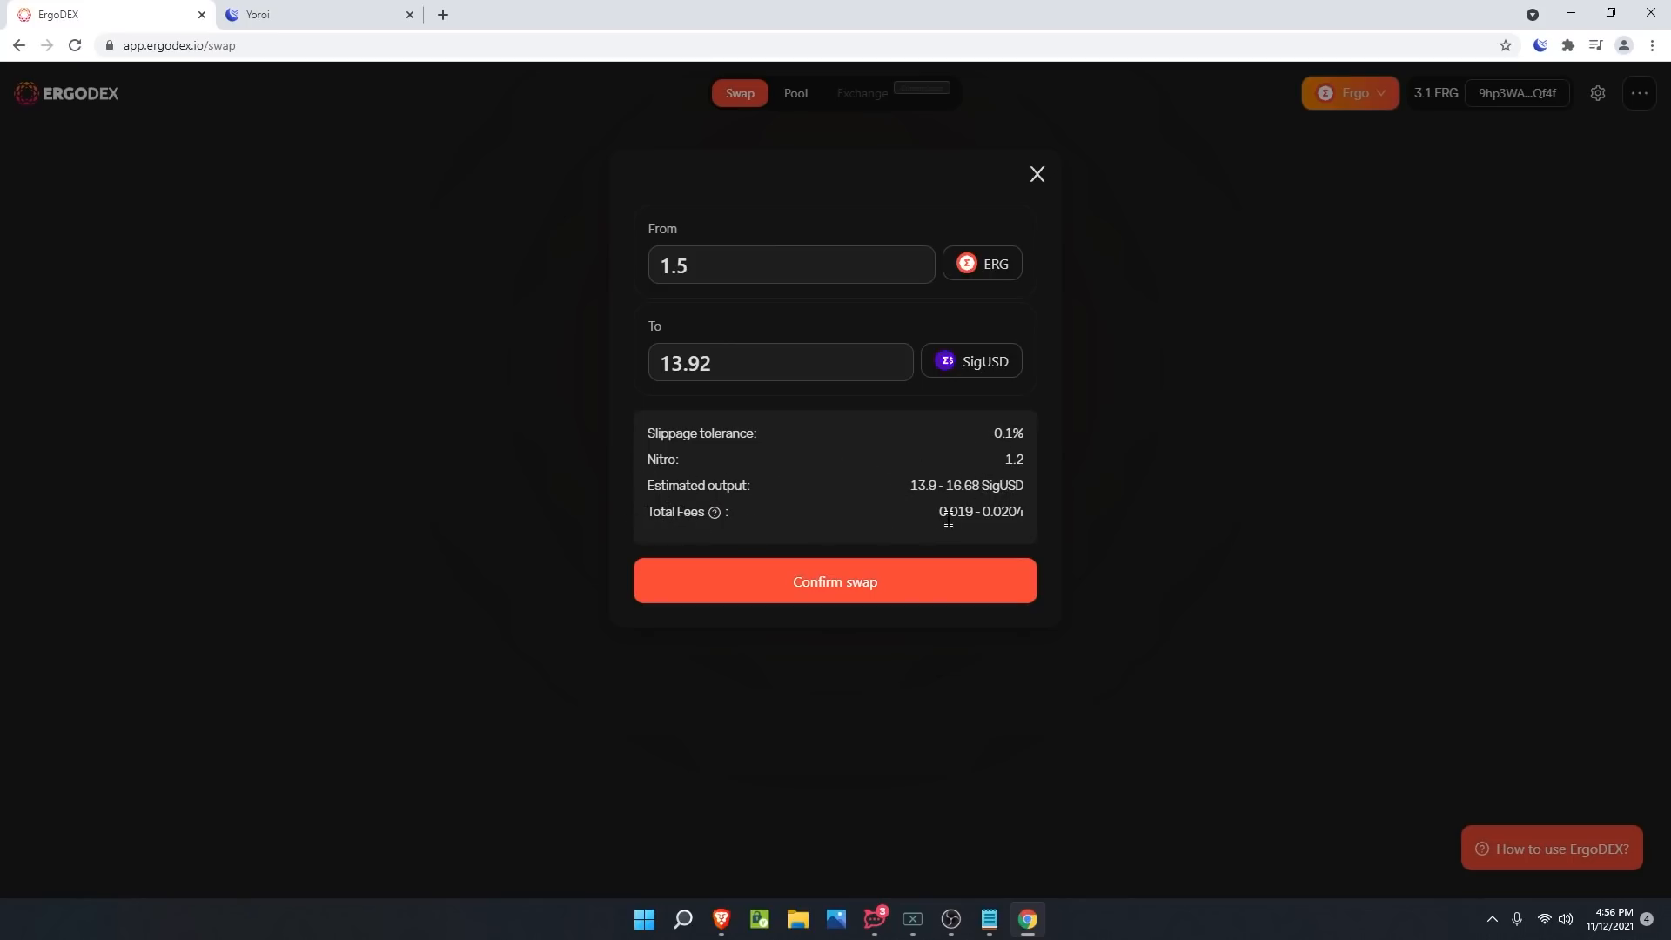
click(834, 582)
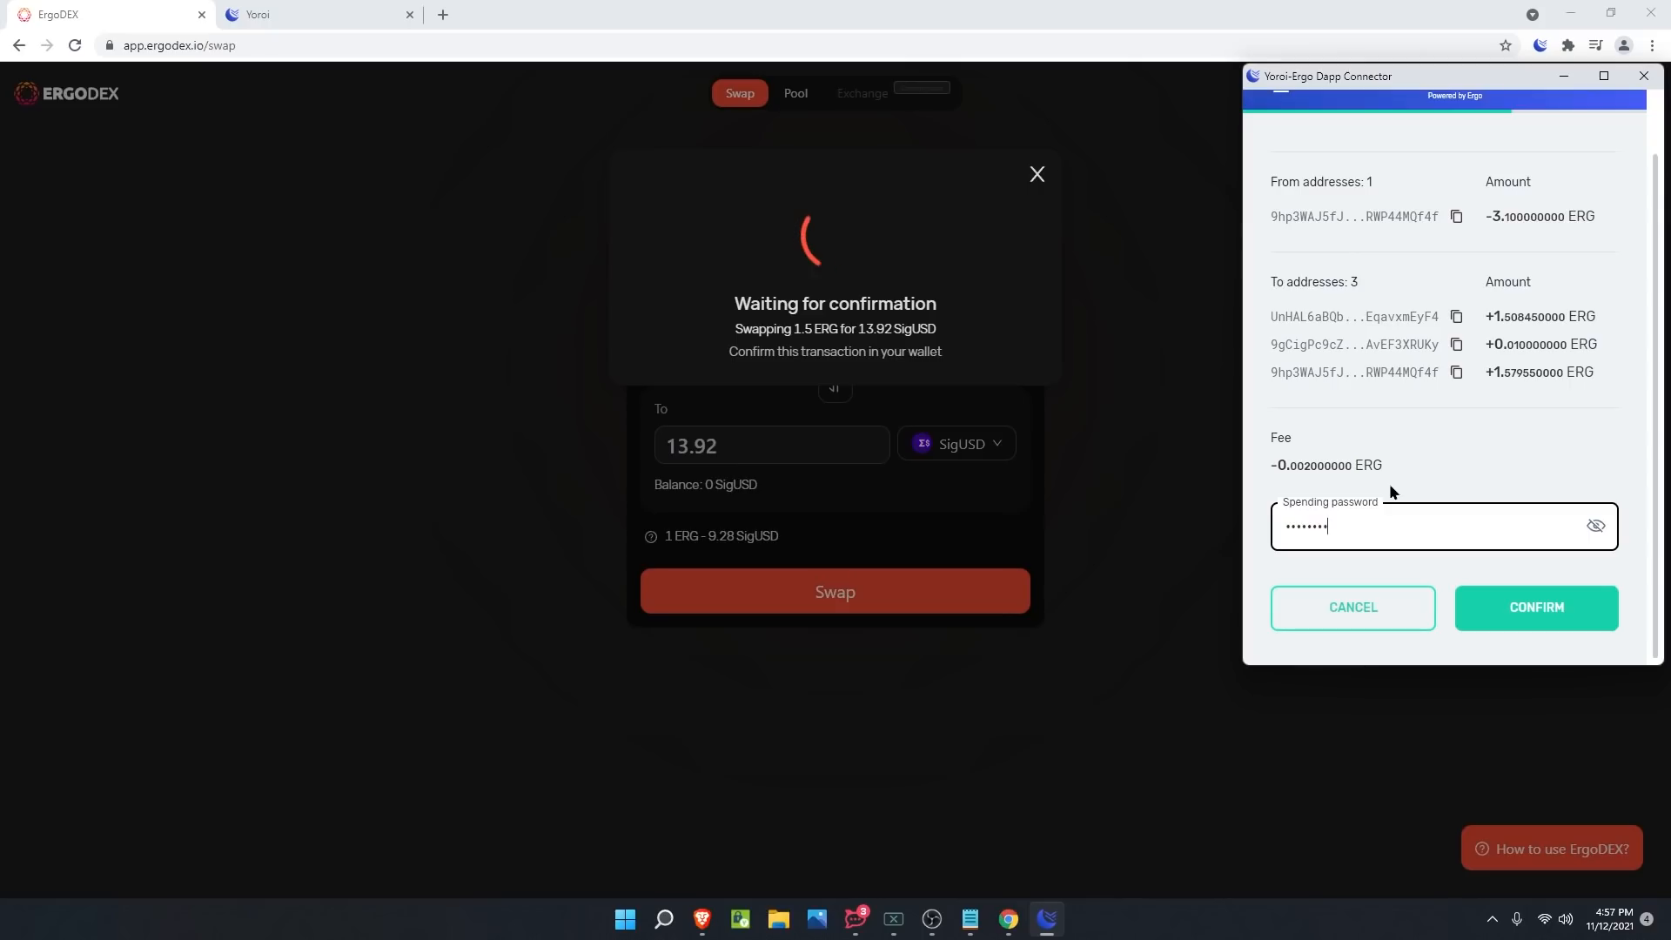
Step: Approve the swap in the Yoroi connector and dismiss the Transaction submitted notice
click(1536, 608)
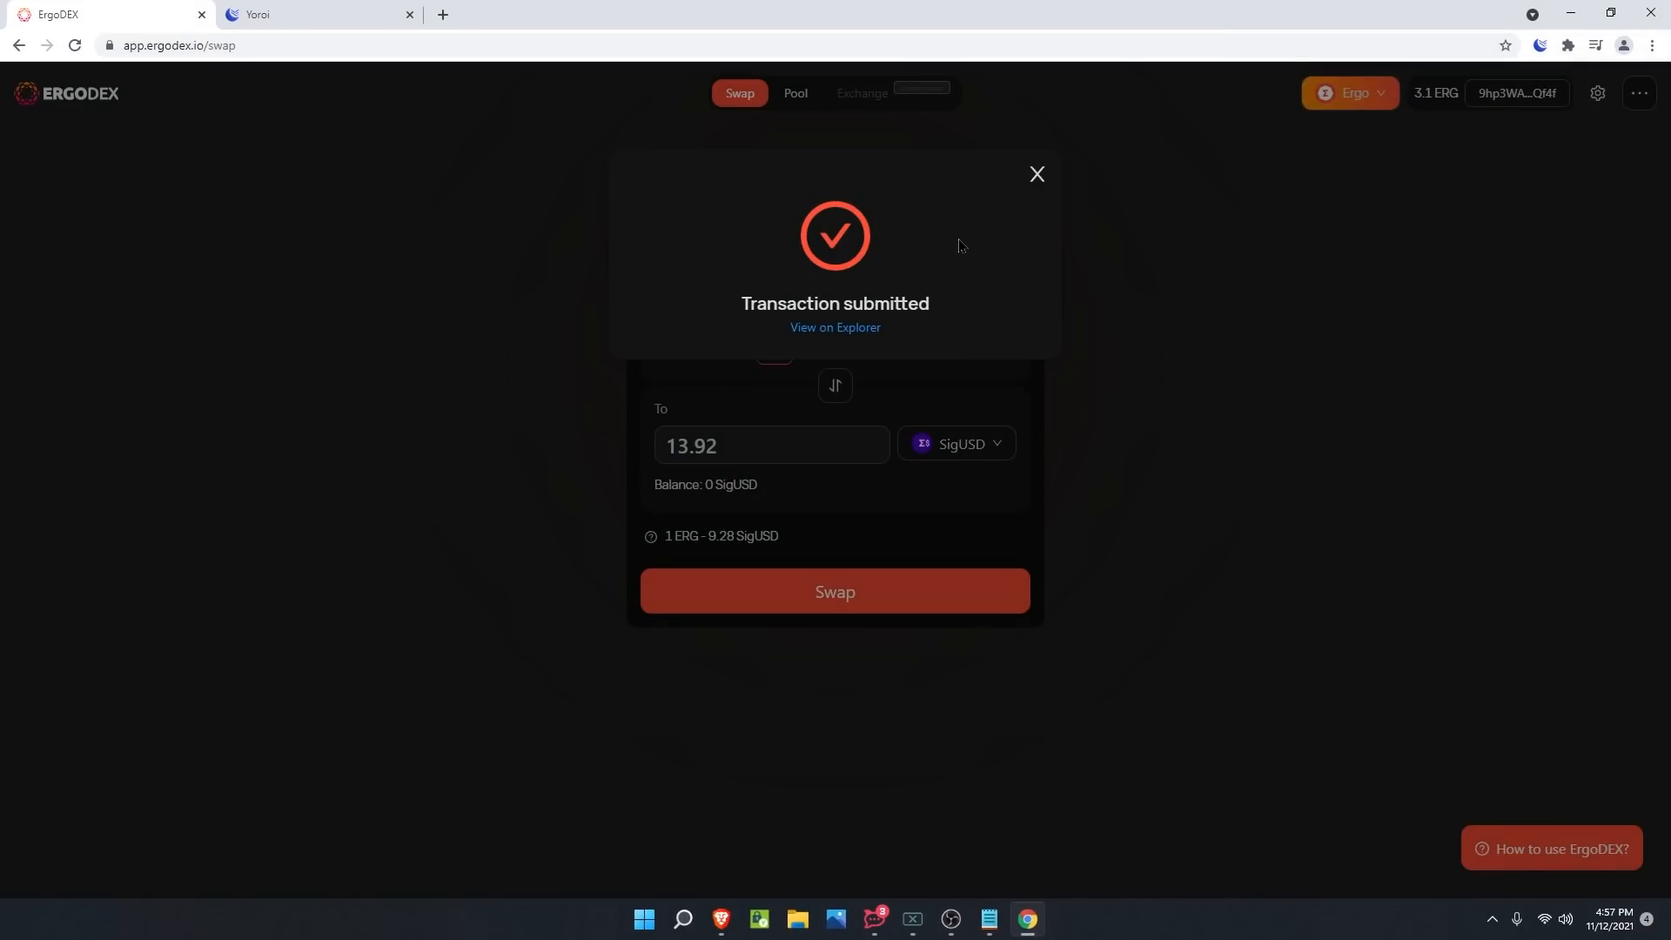
click(1034, 174)
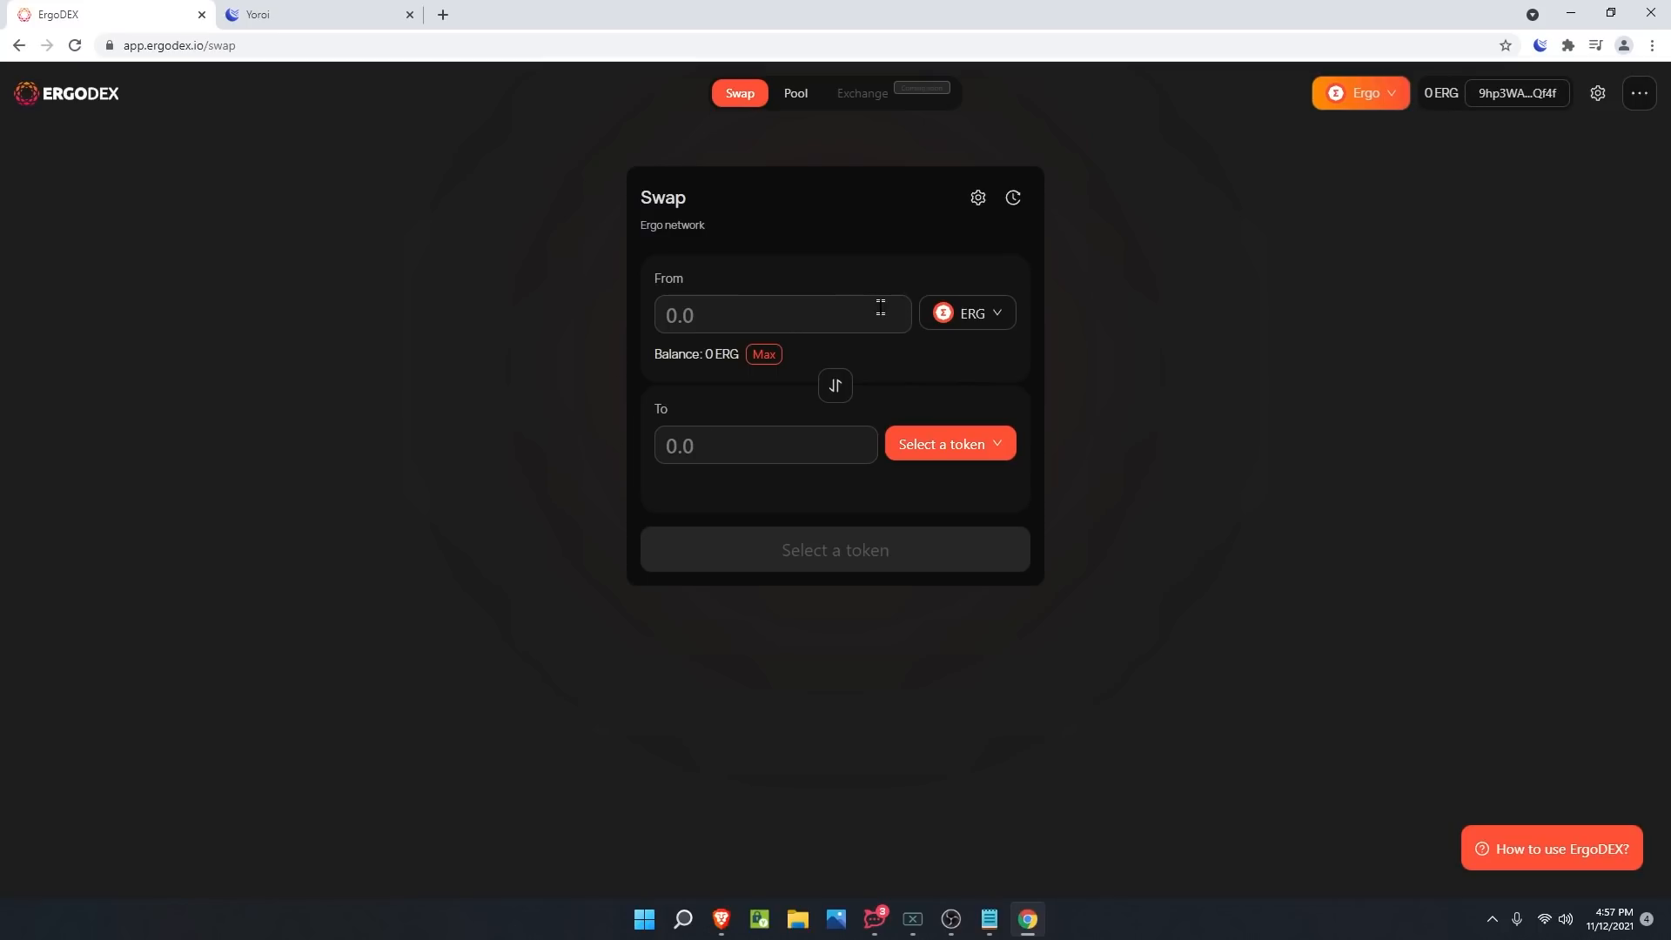
mouse_move(1231, 200)
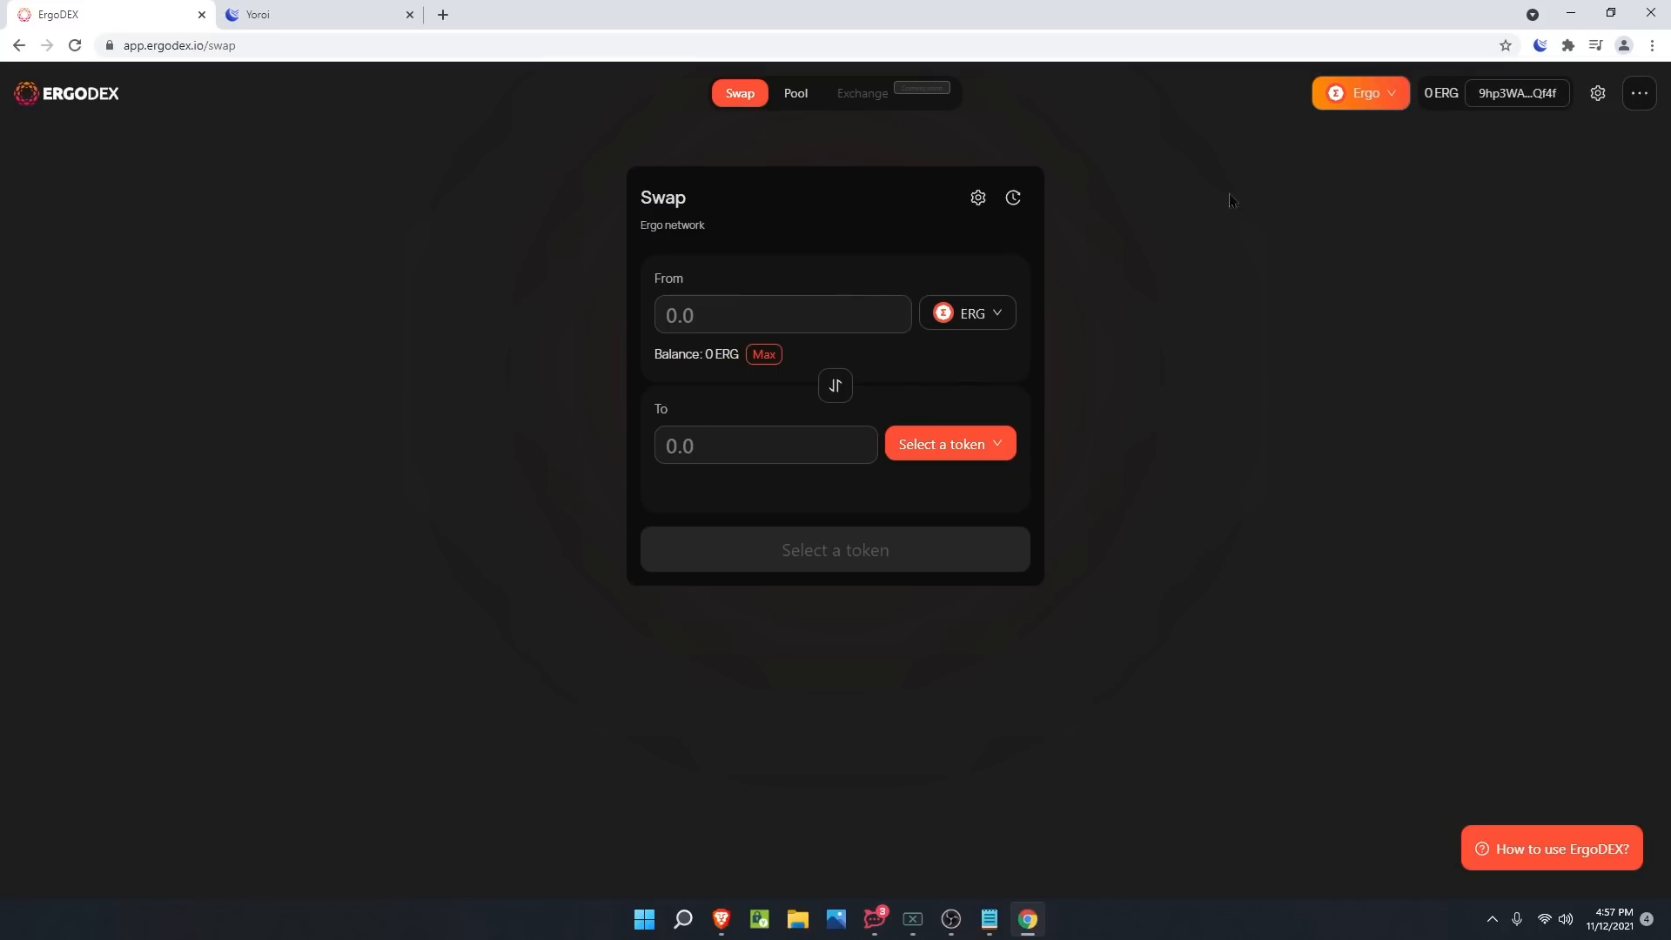
mouse_move(787, 110)
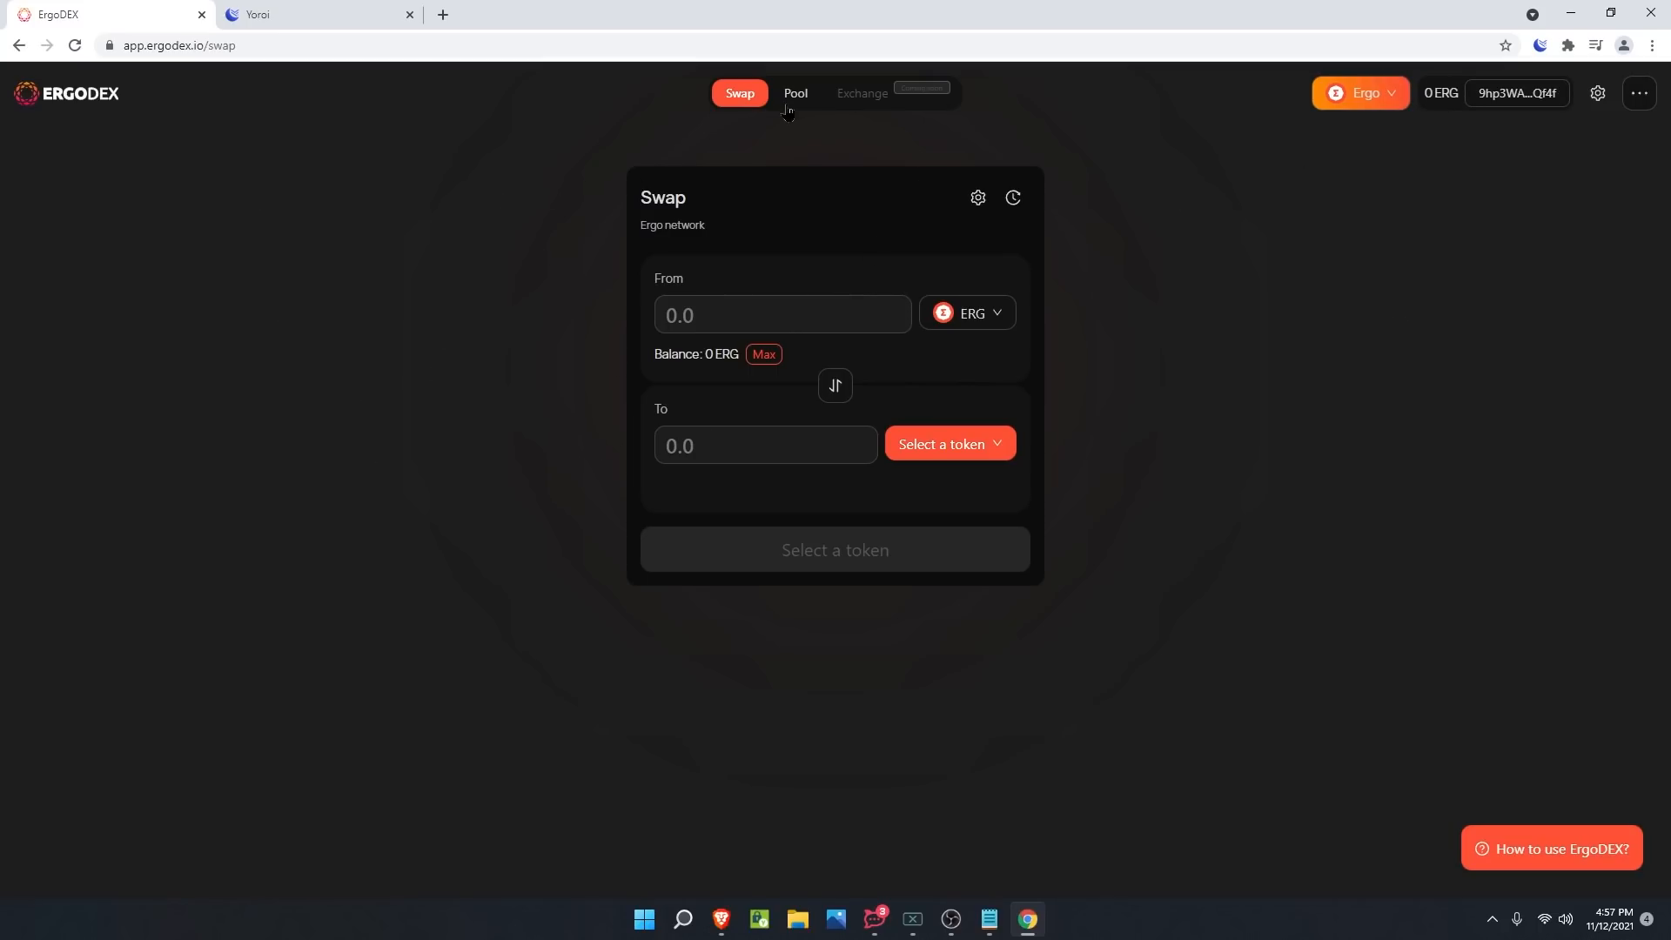
Step: Glance at the Pools overview, then return to the swap page showing about 1.58 ERG
click(794, 93)
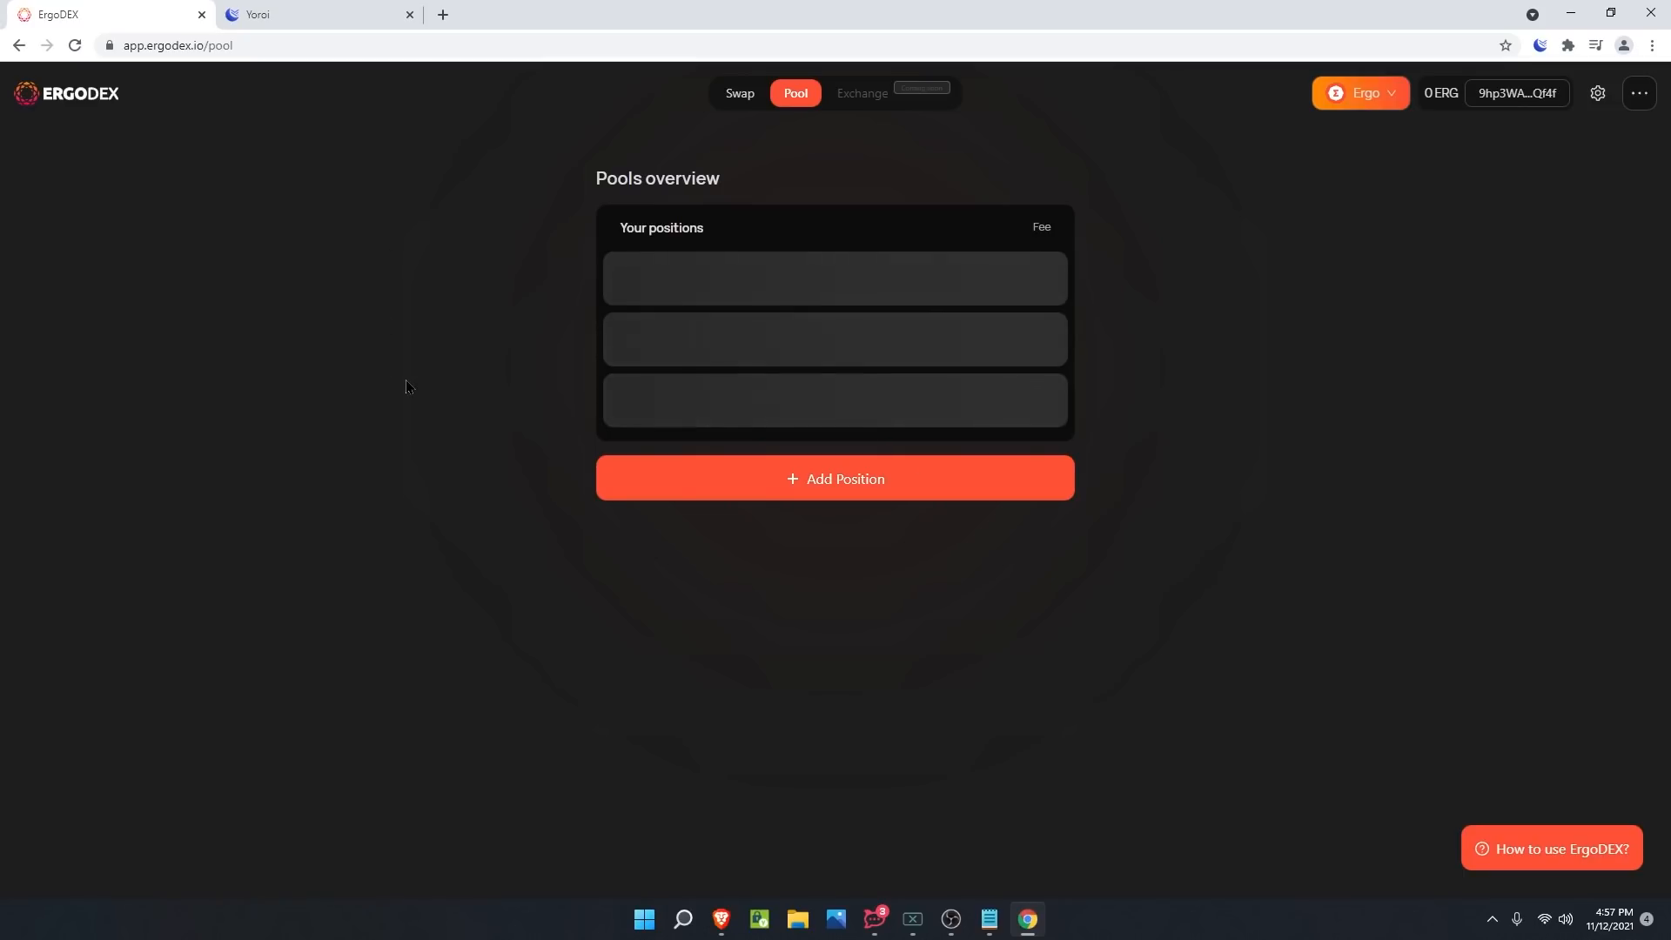
mouse_move(413, 393)
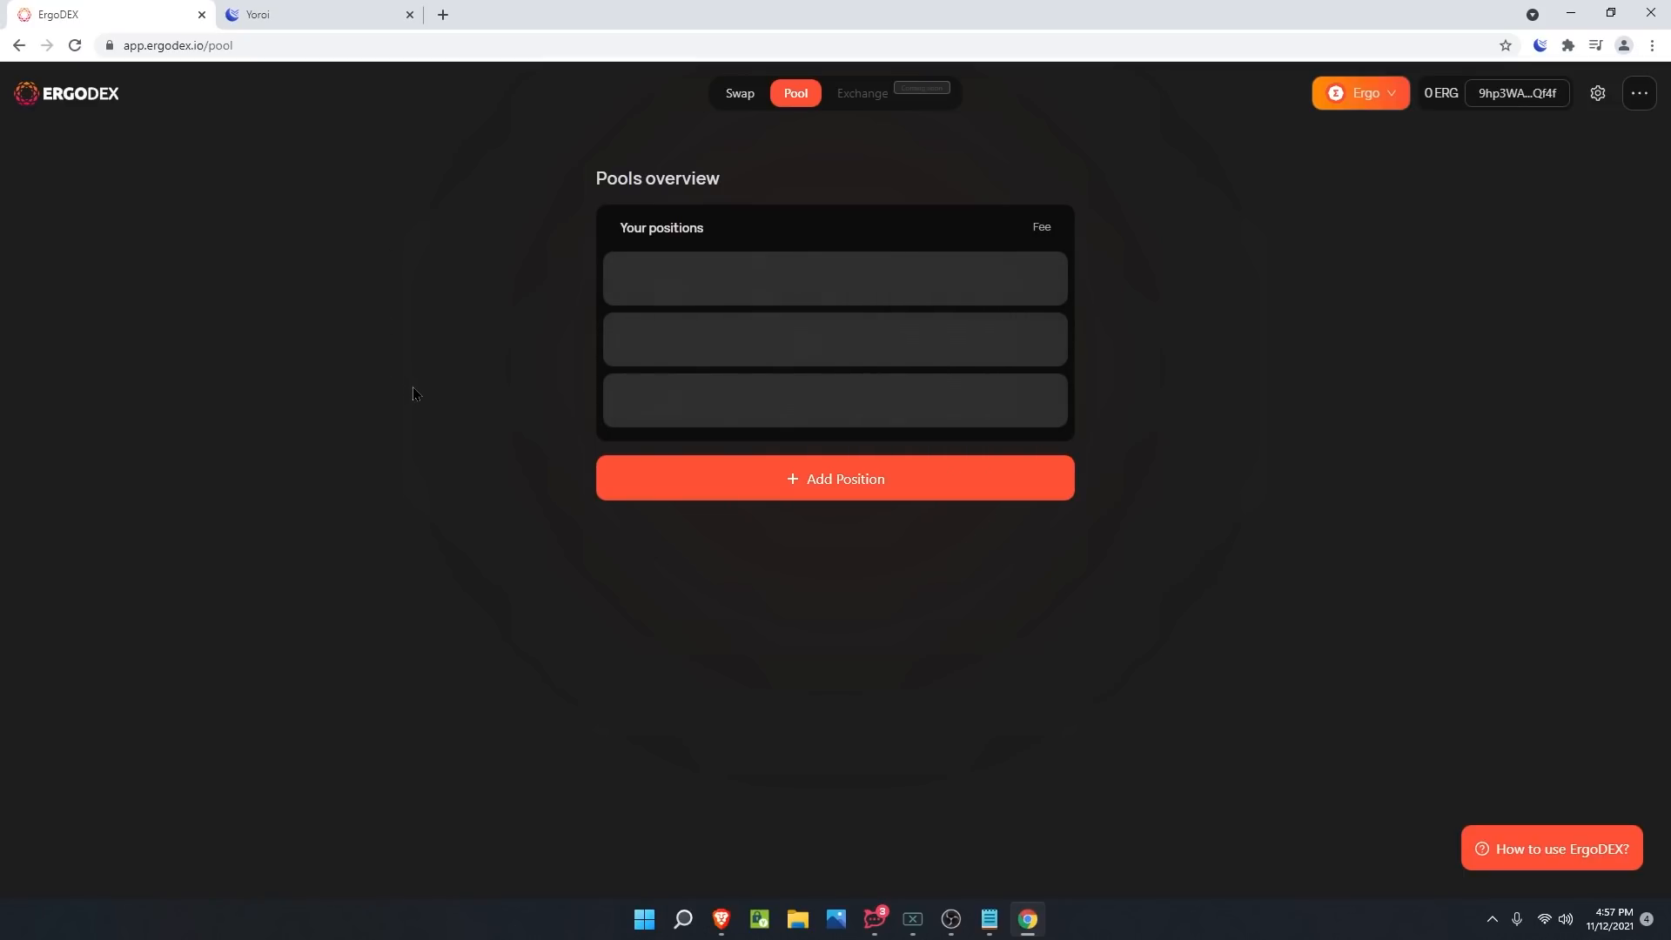
mouse_move(444, 383)
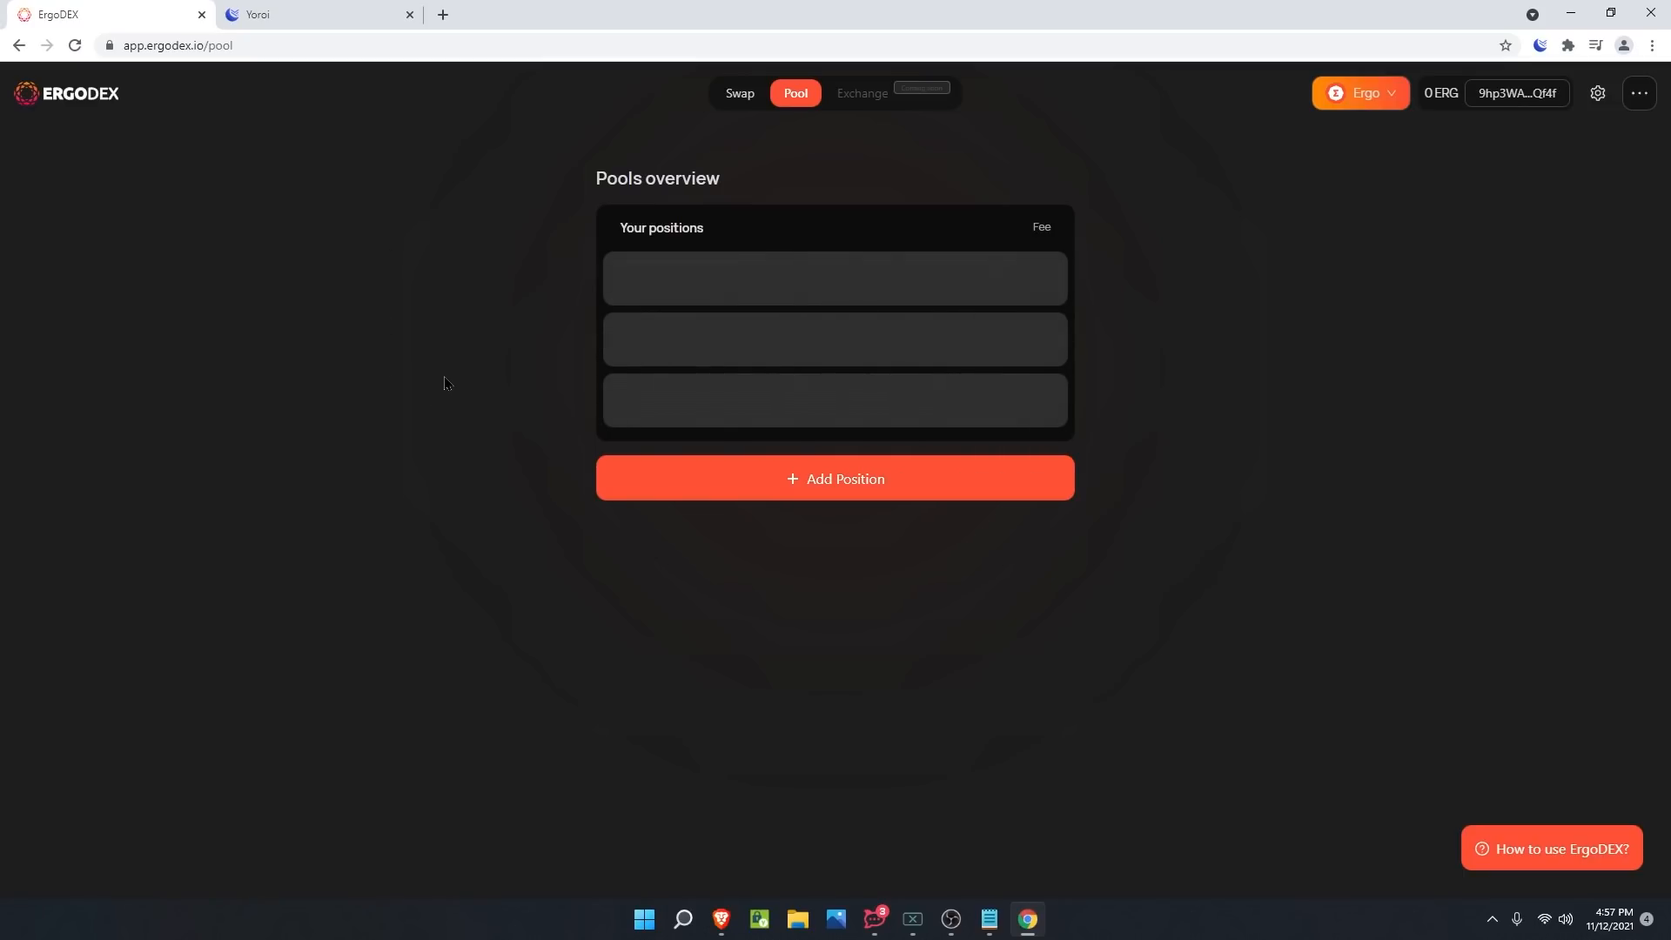
mouse_move(505, 361)
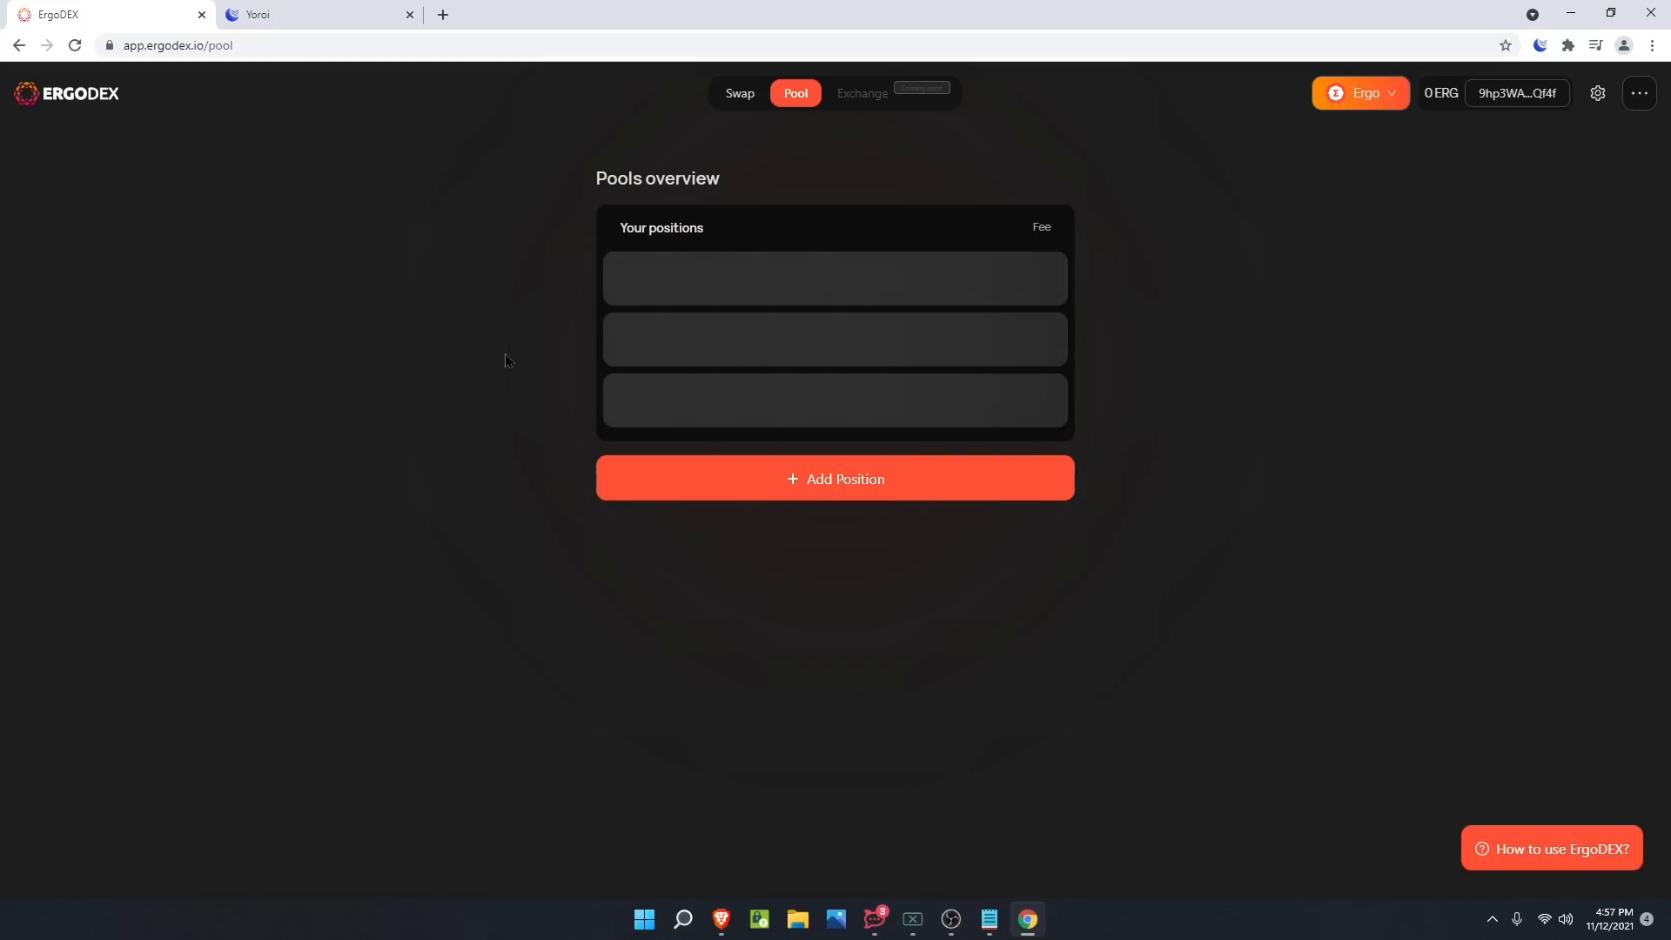
click(738, 92)
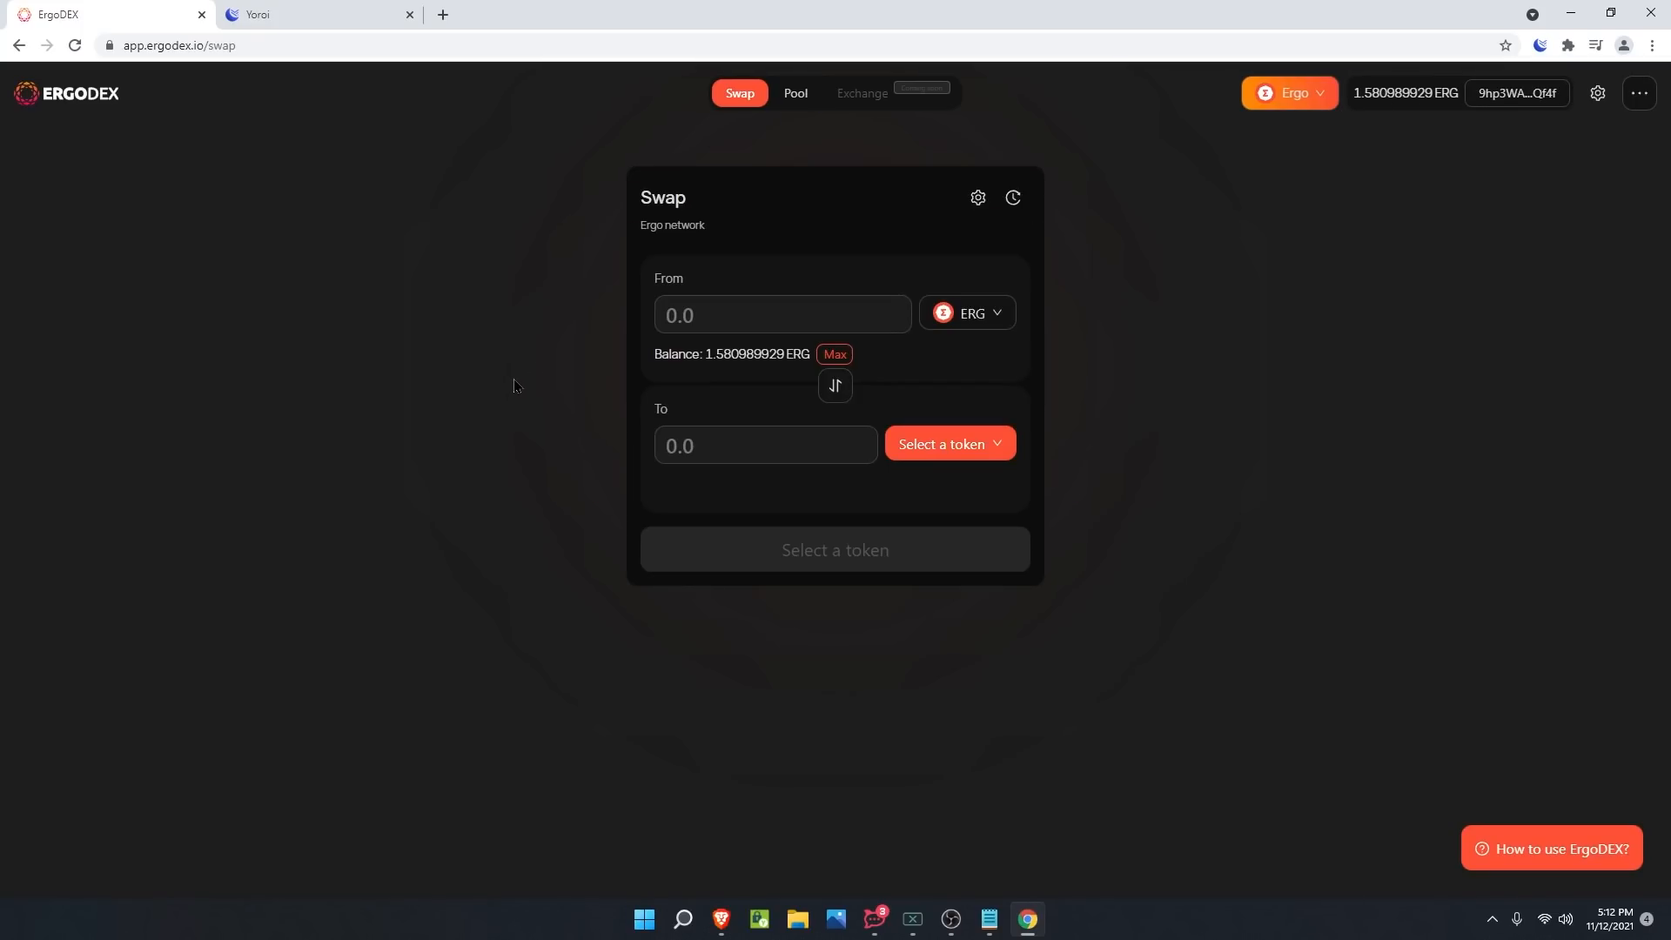
mouse_move(306, 21)
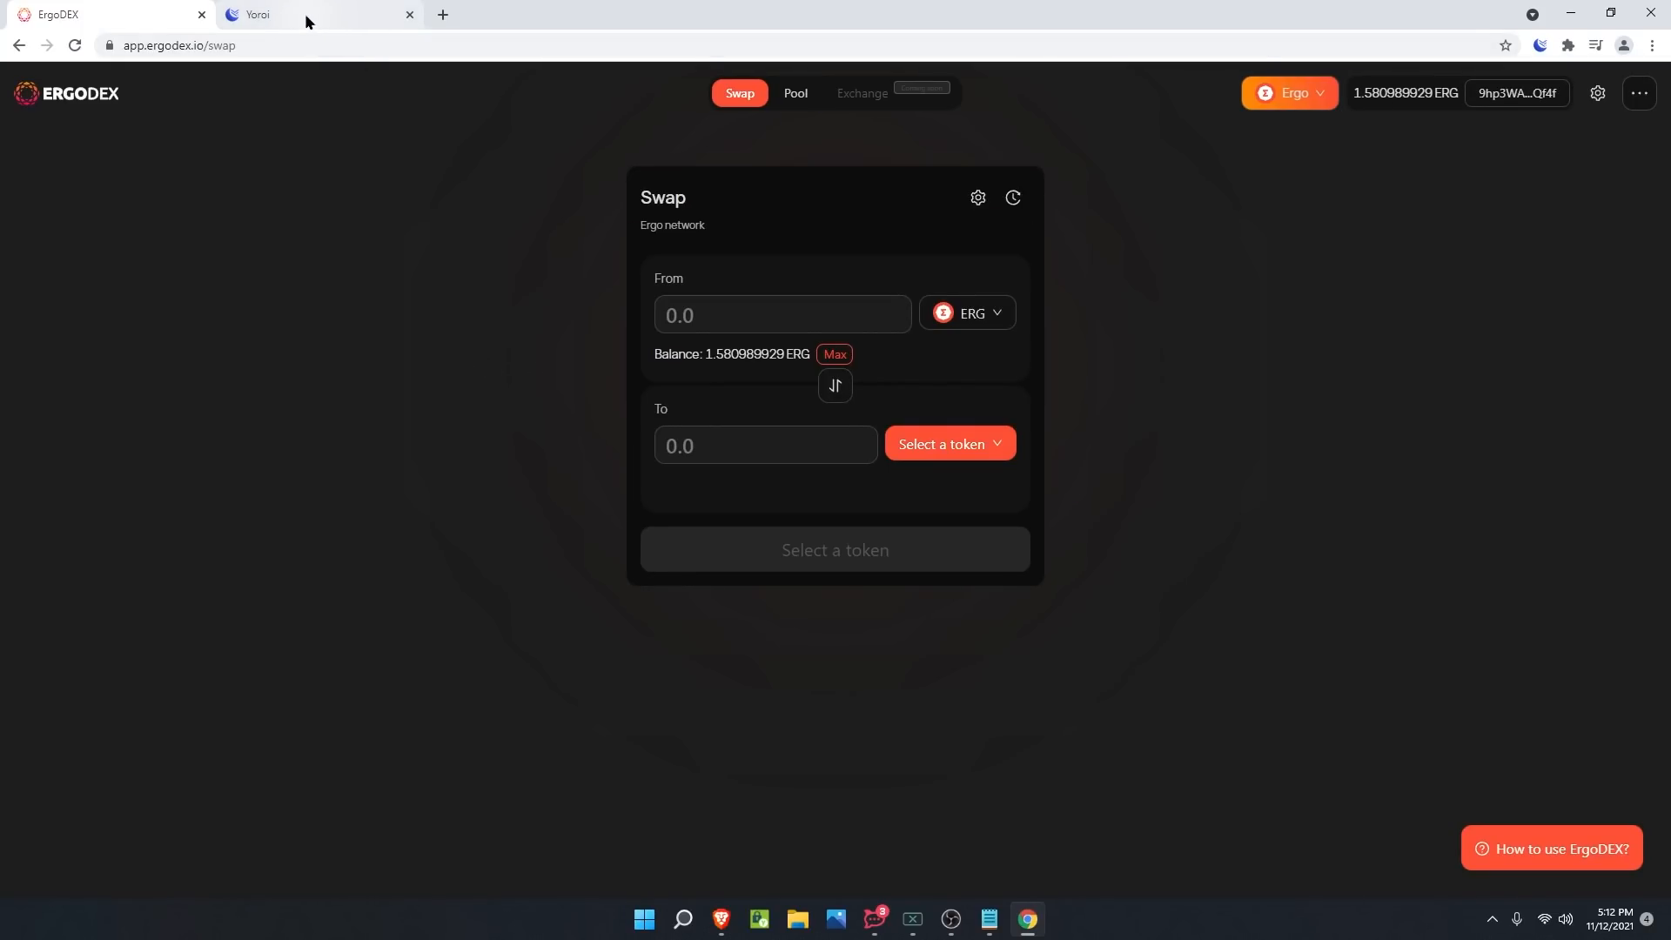
Step: Switch to Yoroi's transaction history showing 13.92 SigUSD received and 1.52 ERG sent
click(256, 13)
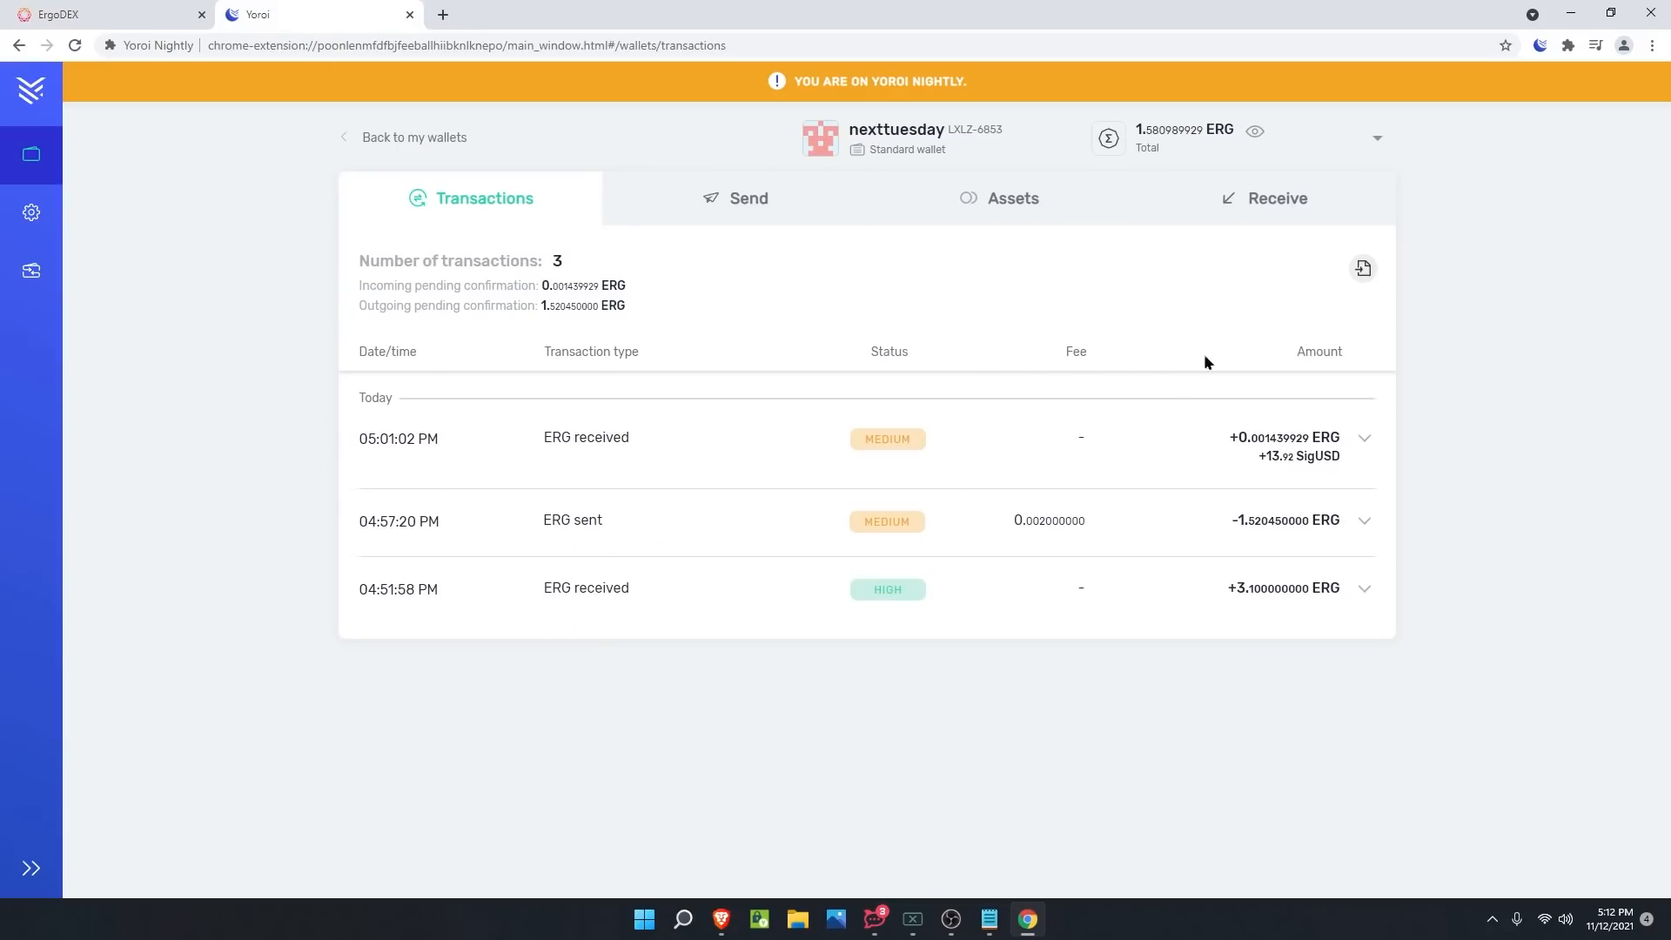
mouse_move(406, 438)
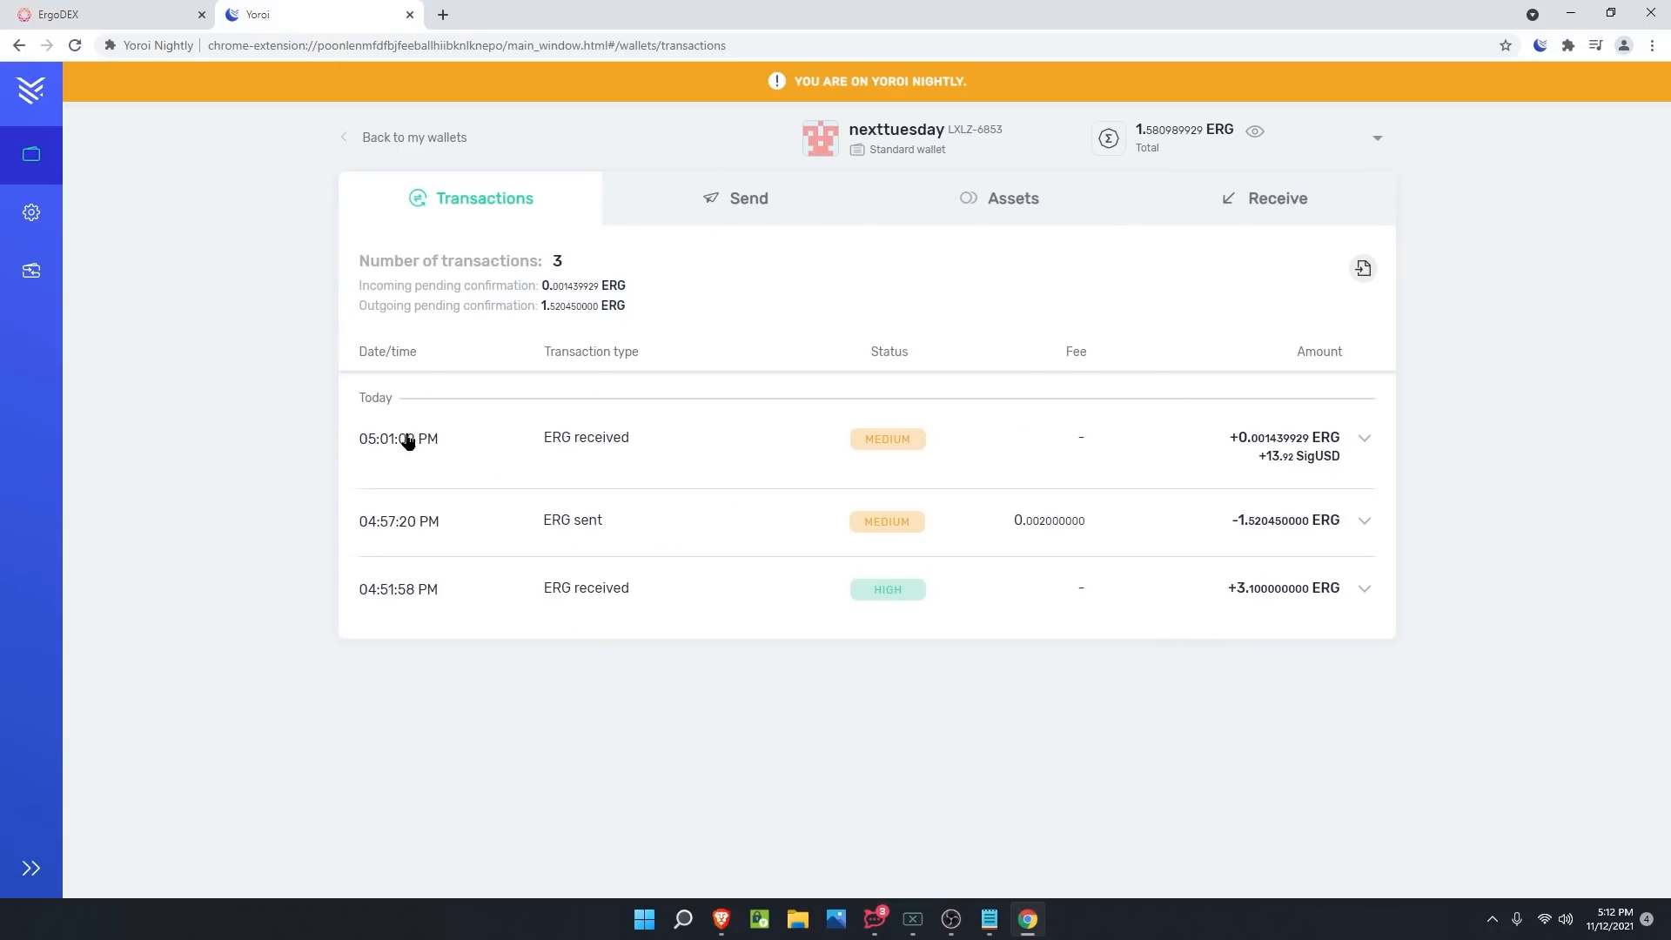
mouse_move(1172, 449)
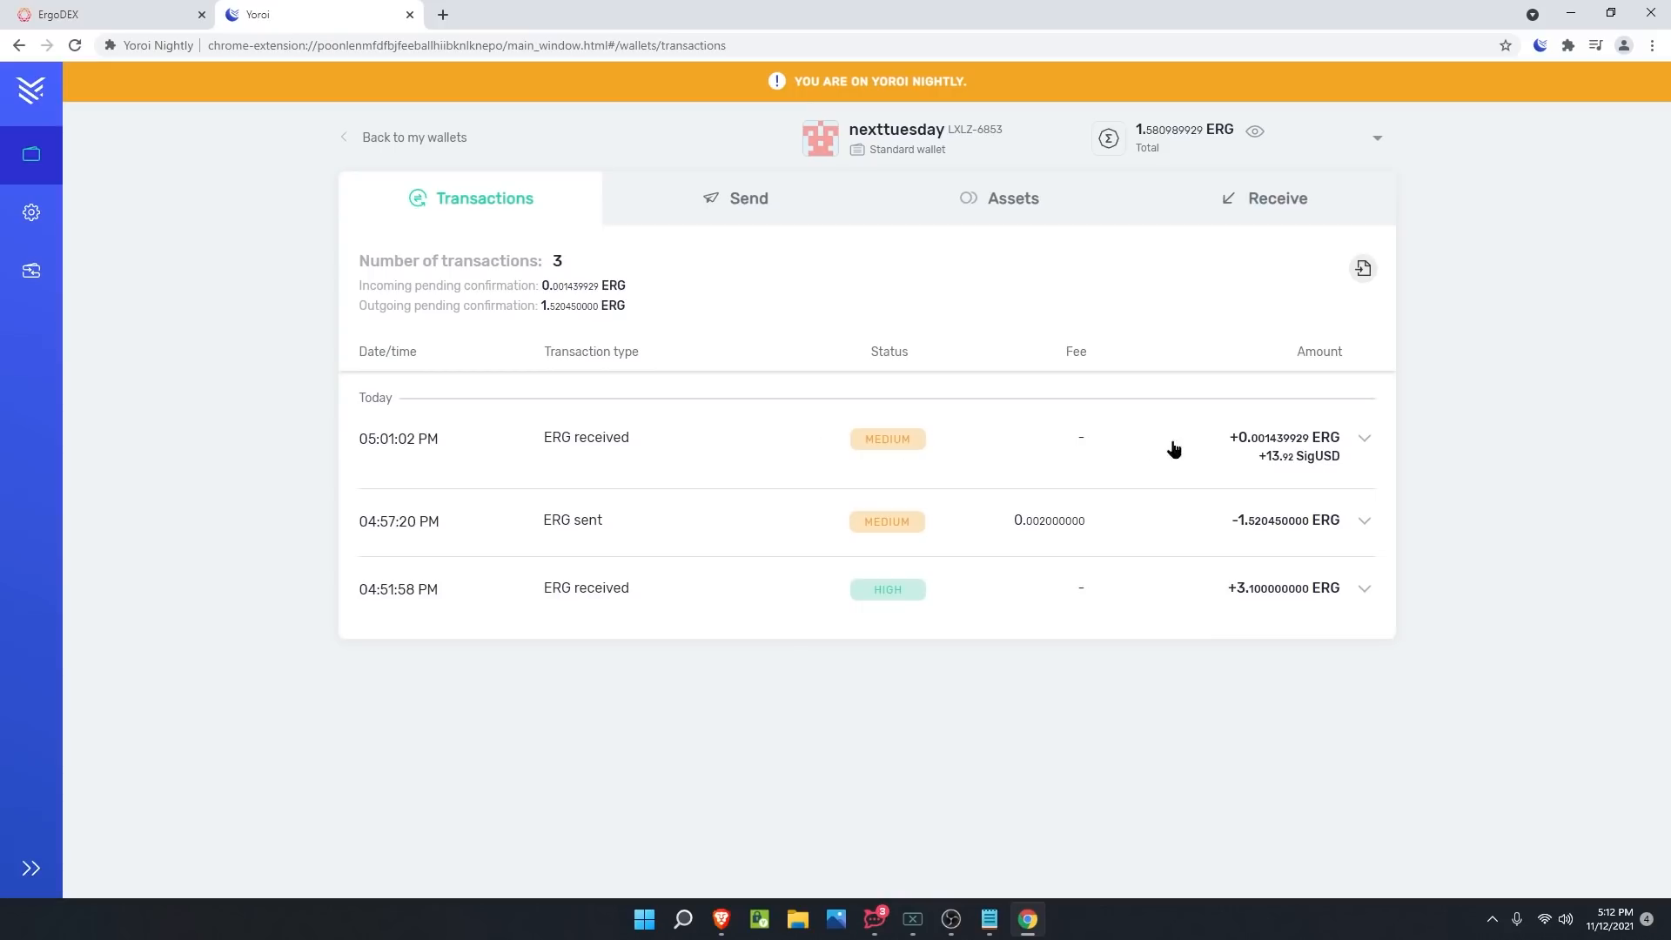
mouse_move(1269, 472)
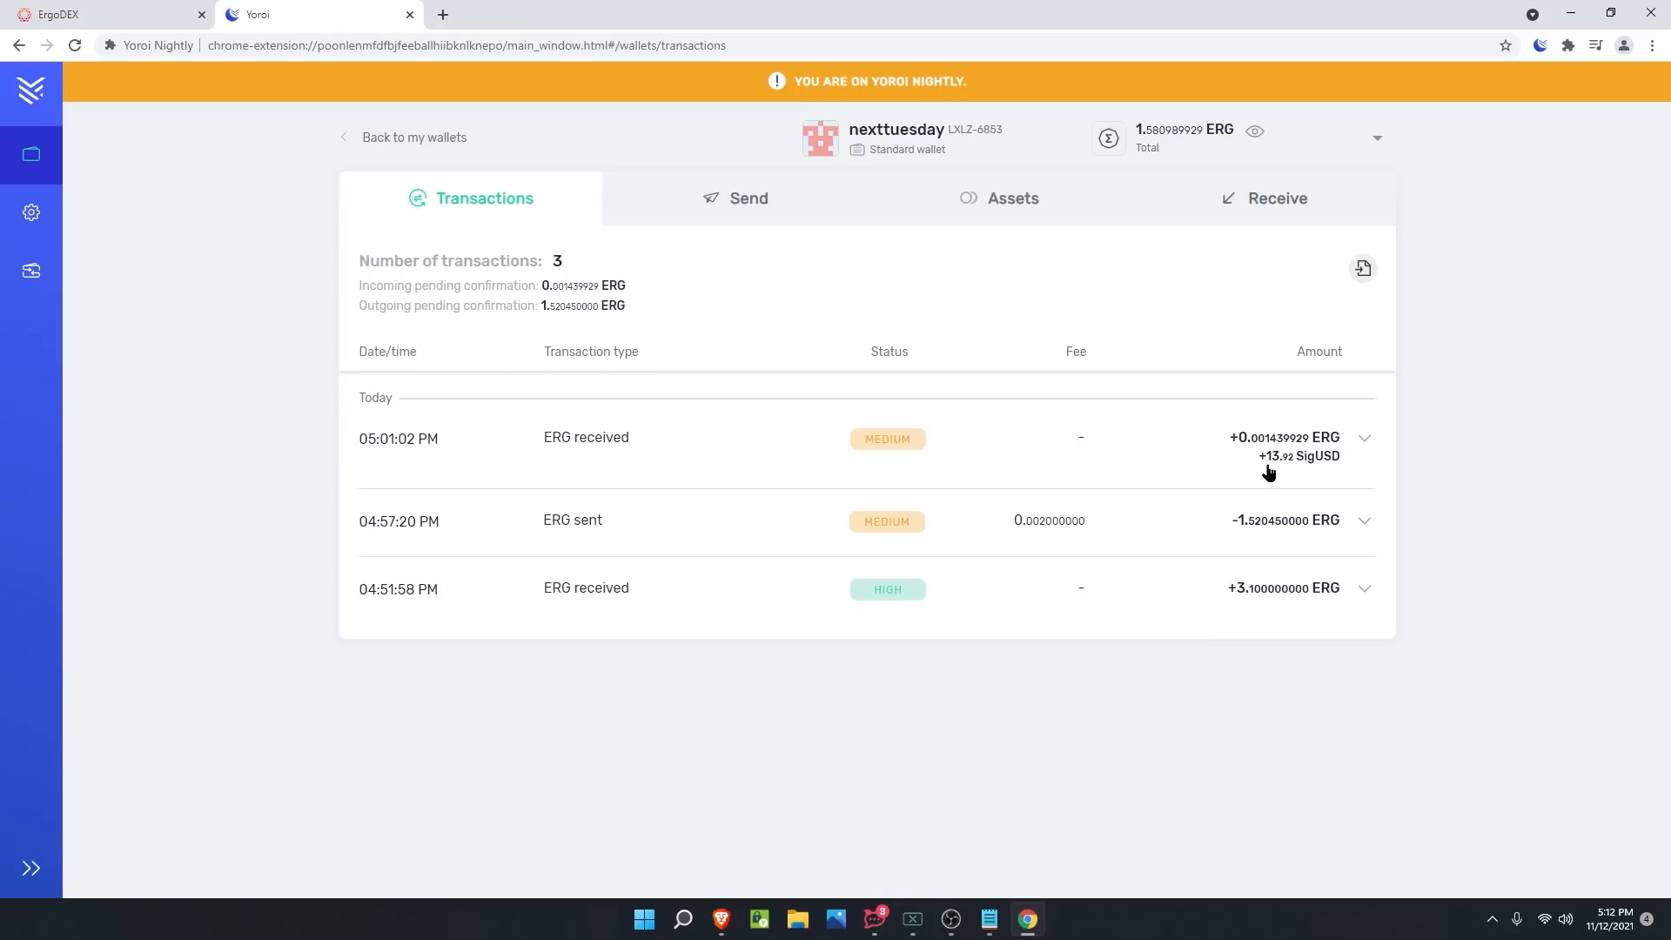
mouse_move(1307, 474)
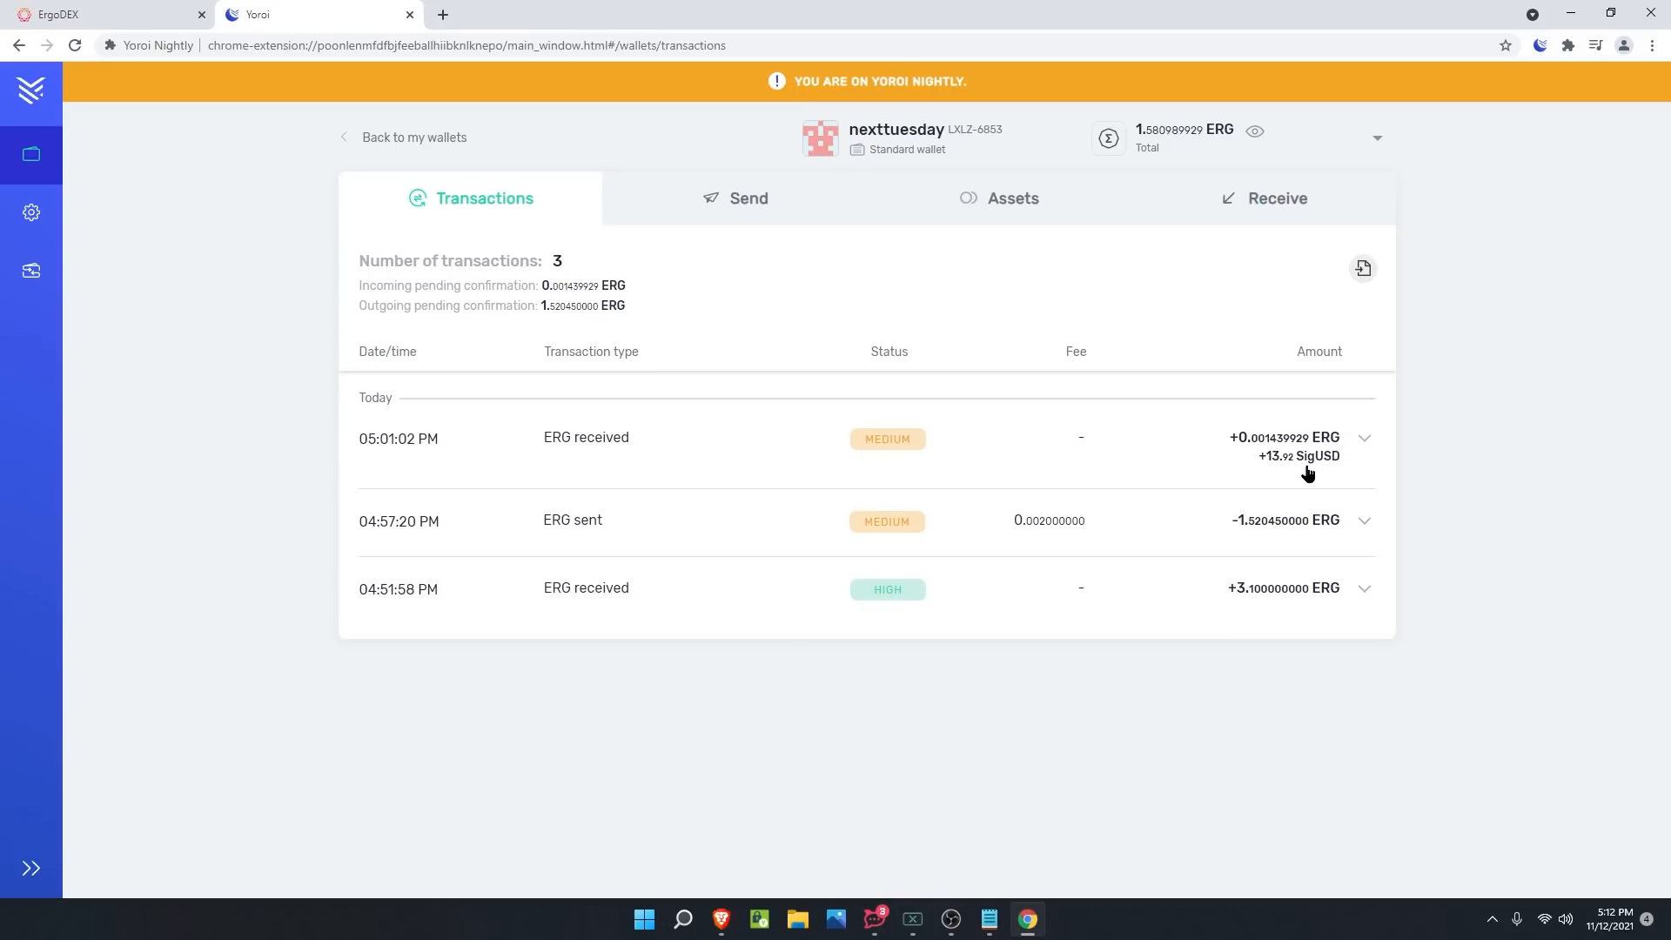
mouse_move(1285, 446)
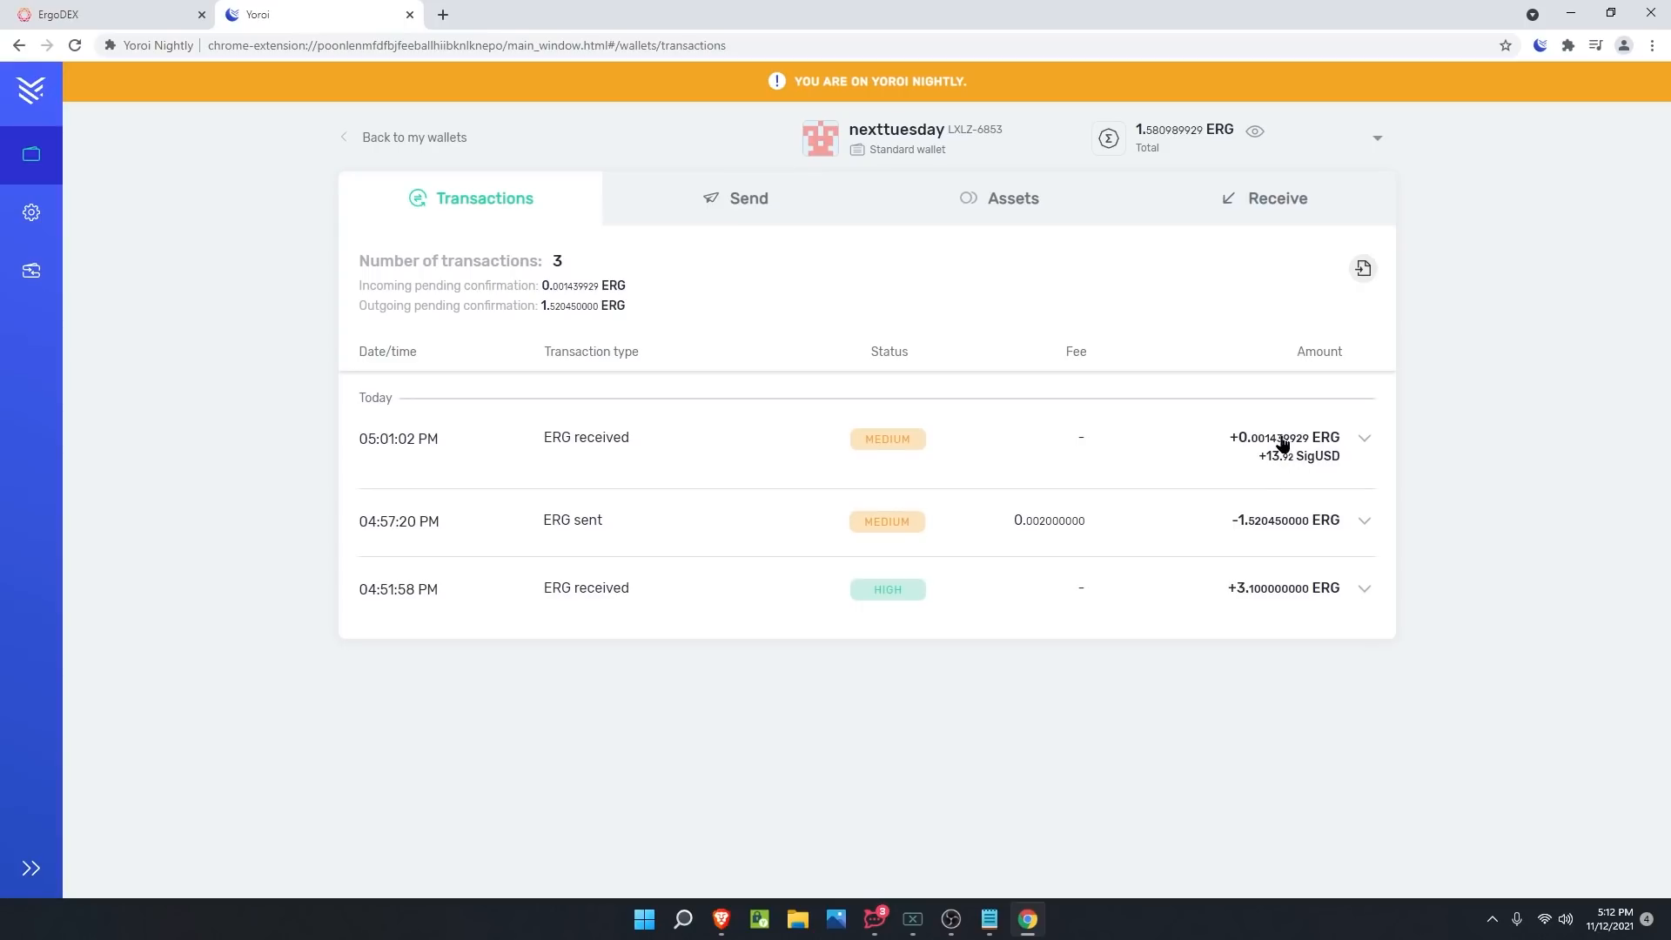
mouse_move(1264, 449)
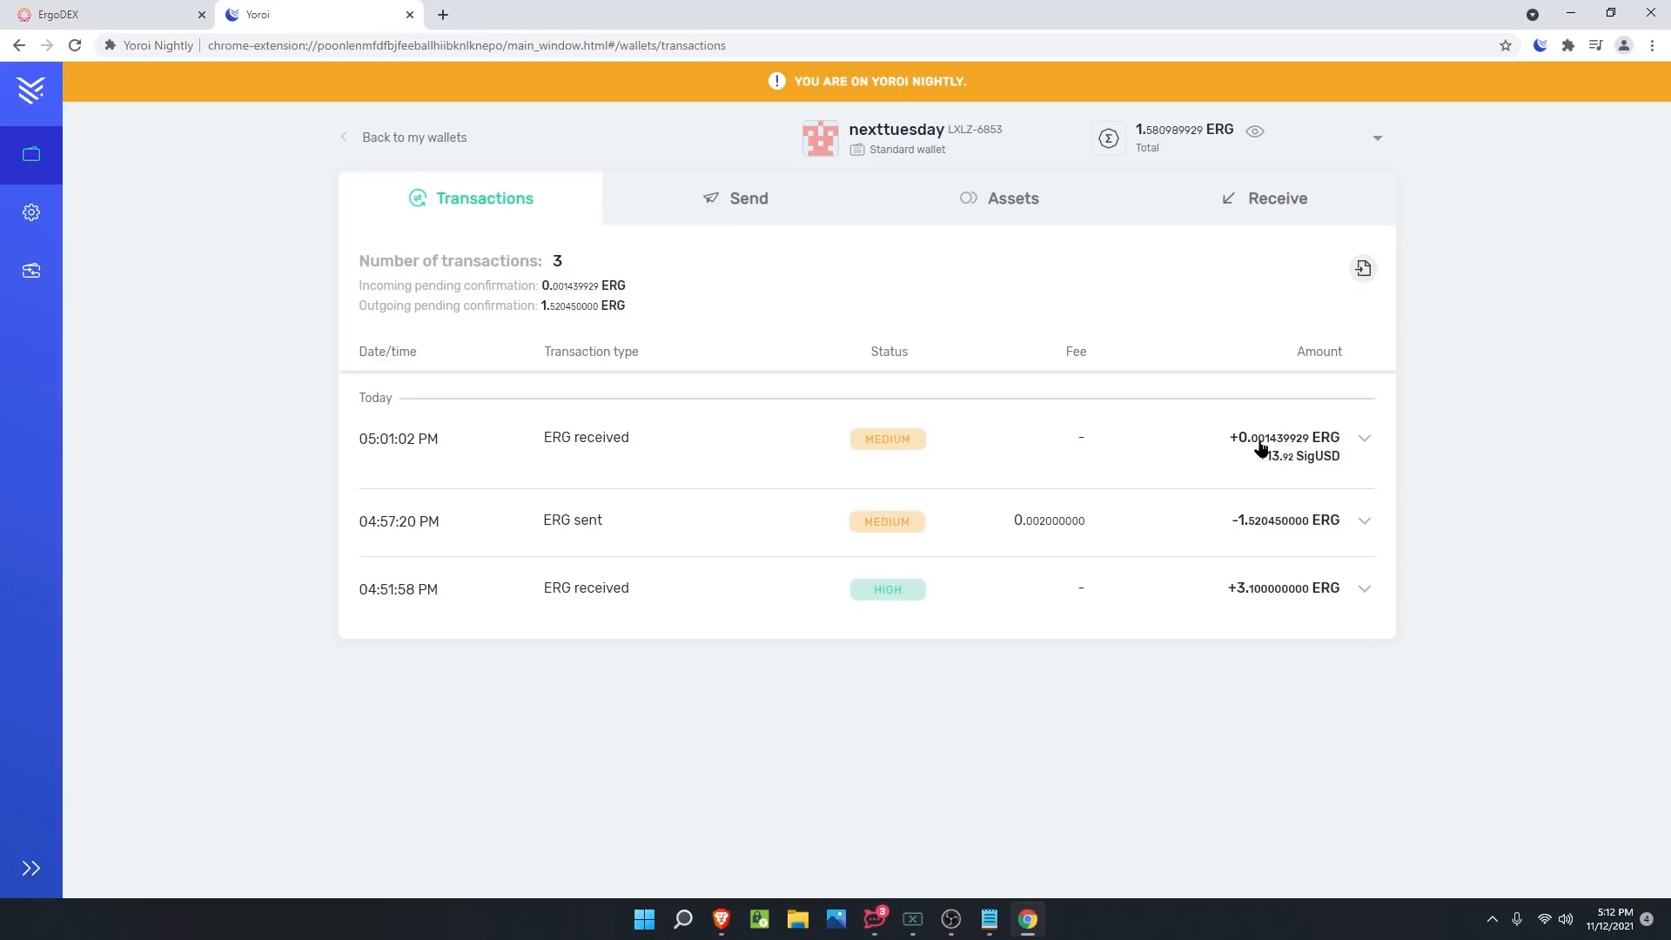
mouse_move(362, 312)
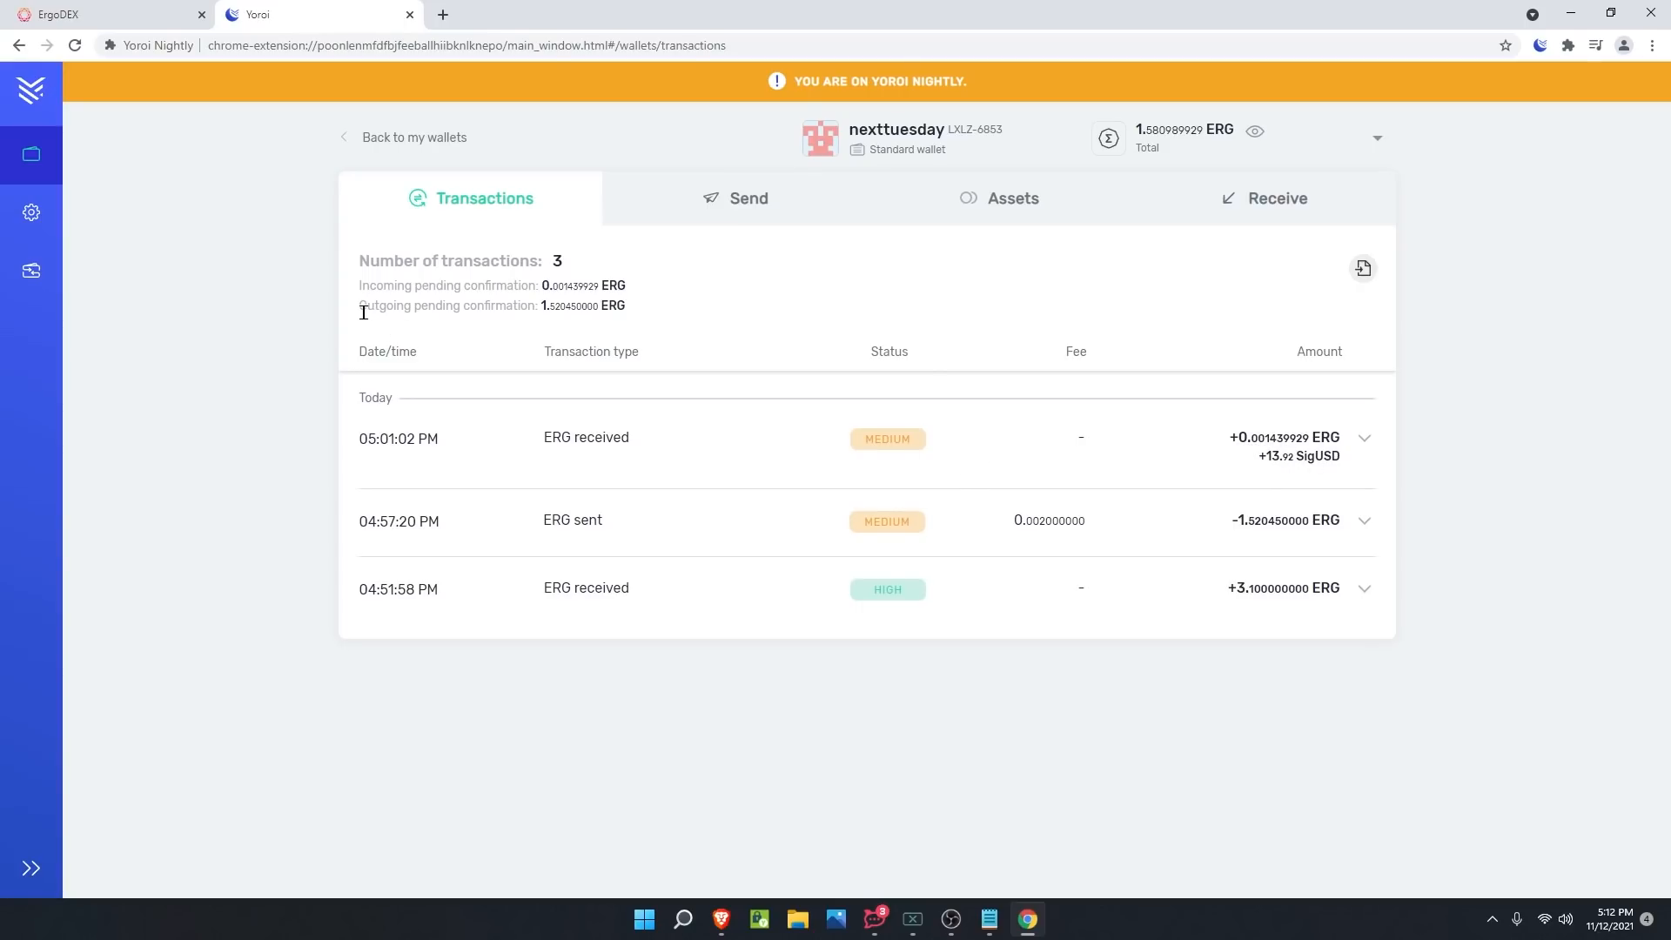
Step: Back in ErgoDEX, set SigUSD as the From token, showing a 13.92 SigUSD balance
click(107, 14)
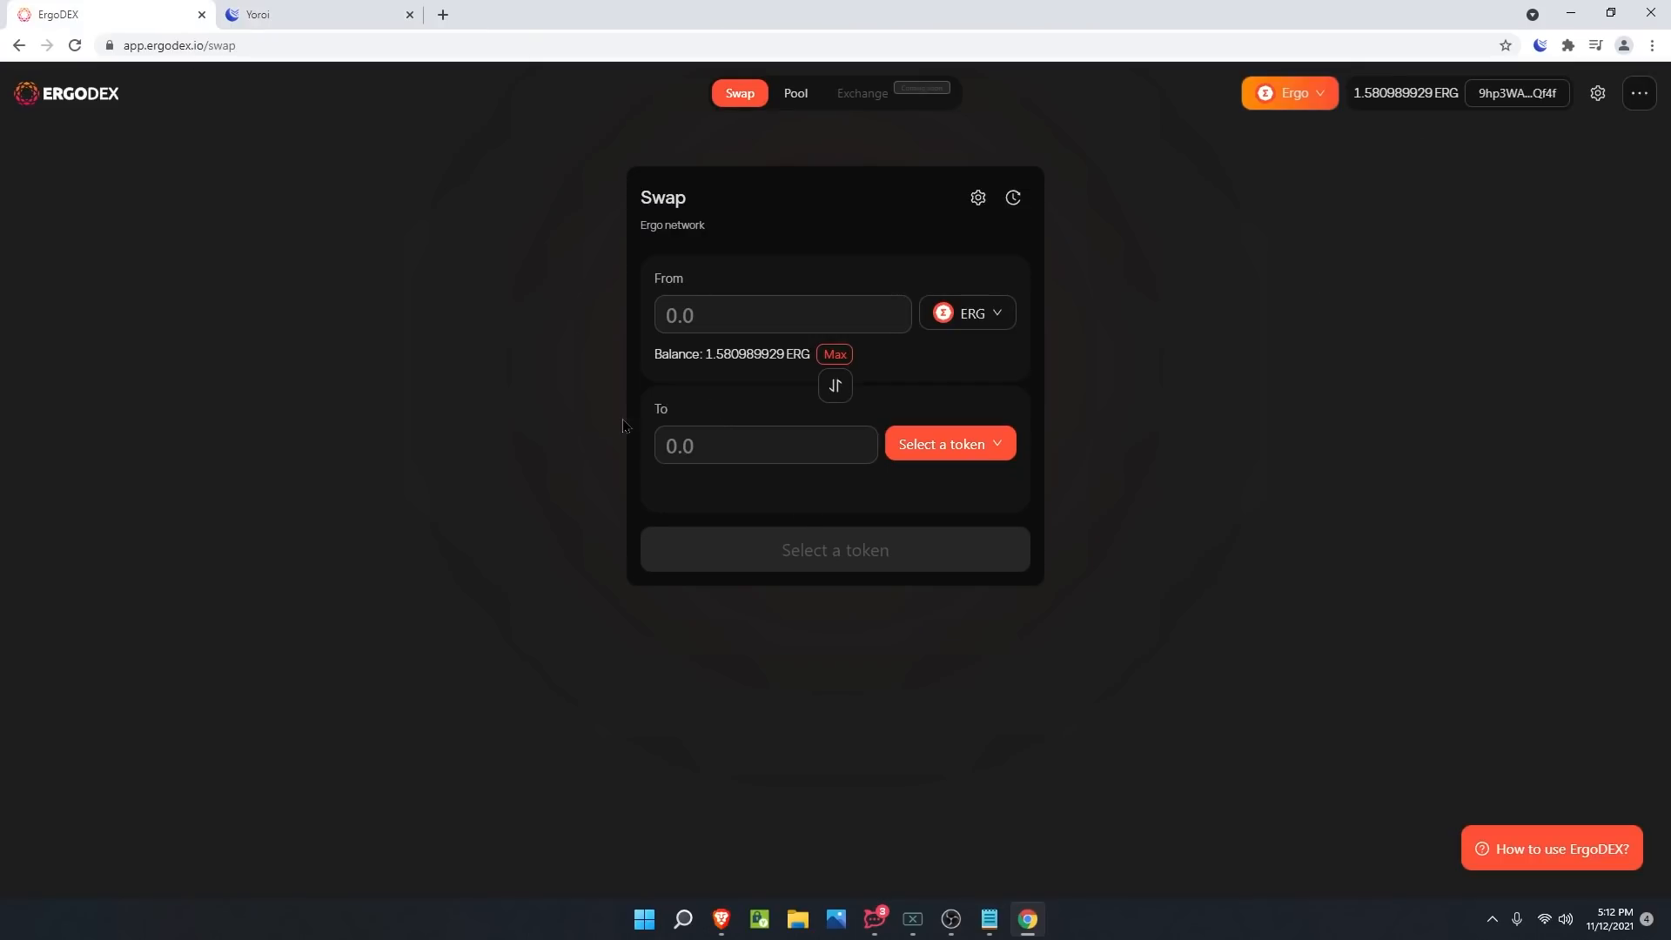
mouse_move(404, 264)
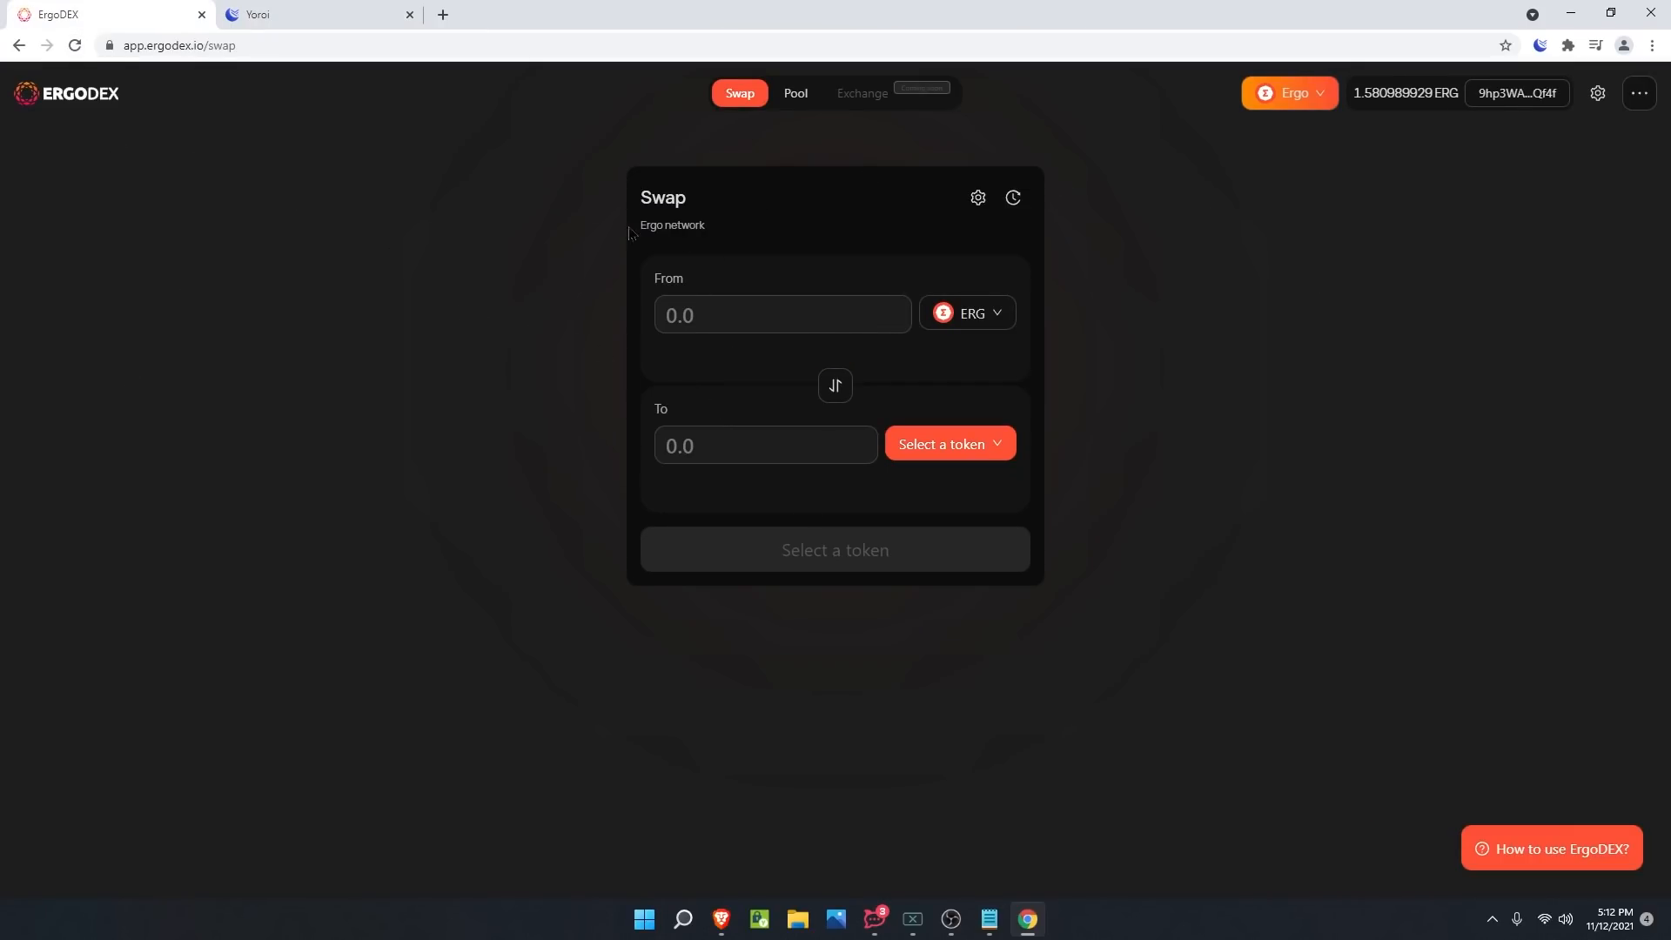
mouse_move(804, 351)
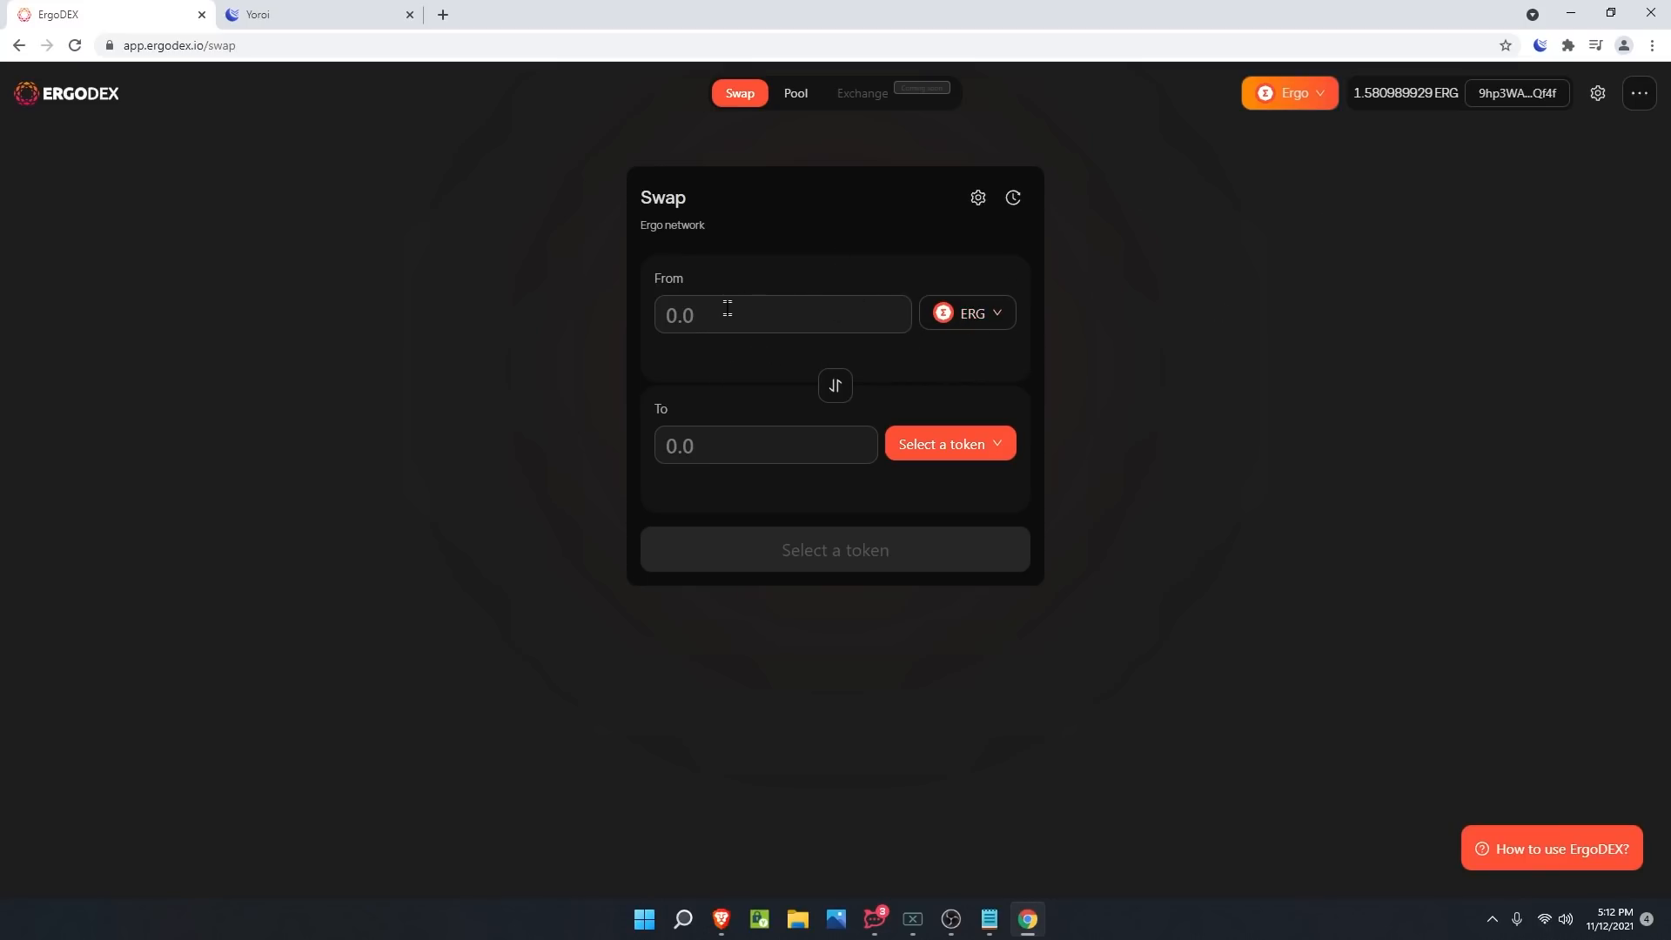
text(1)
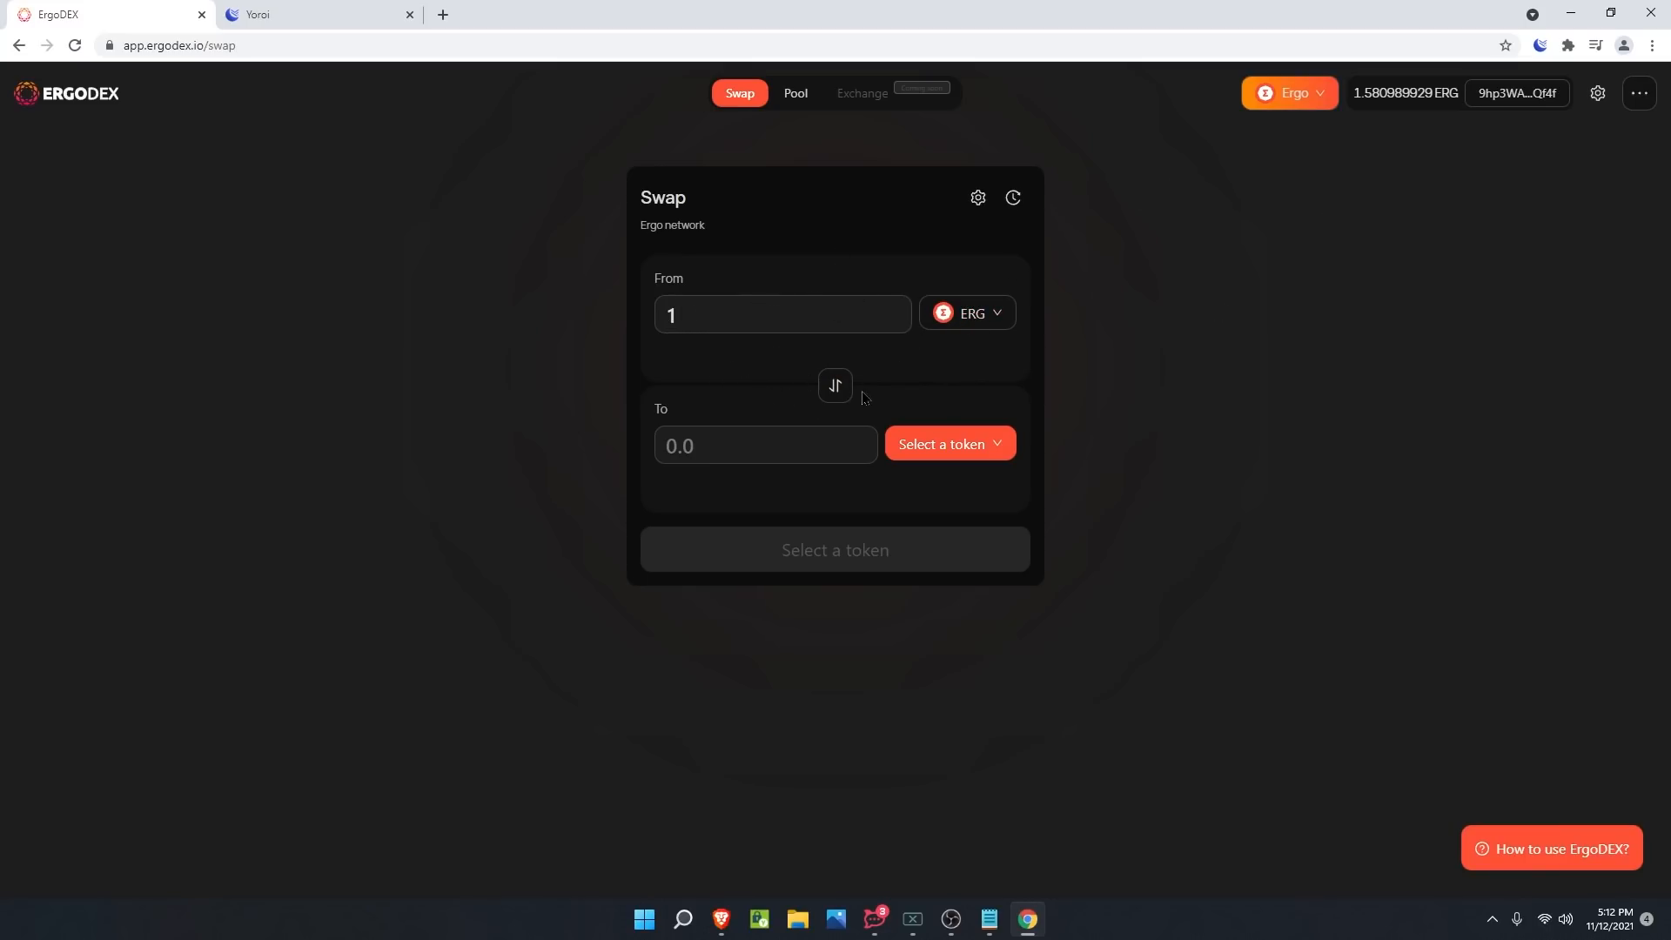
click(948, 444)
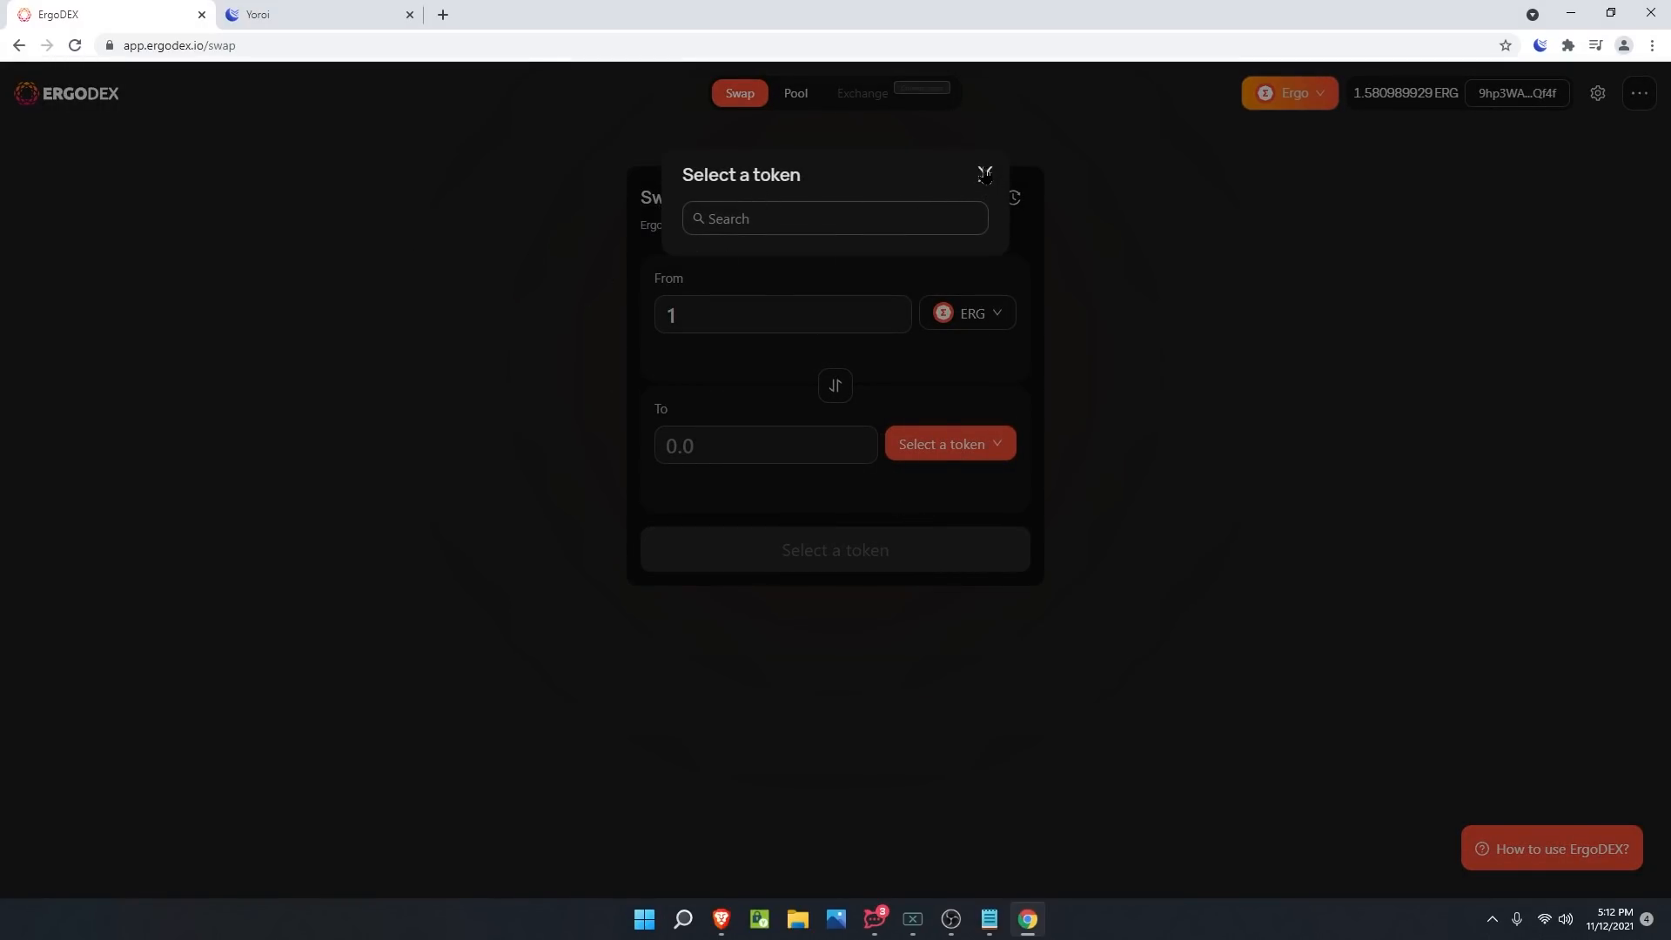
click(982, 174)
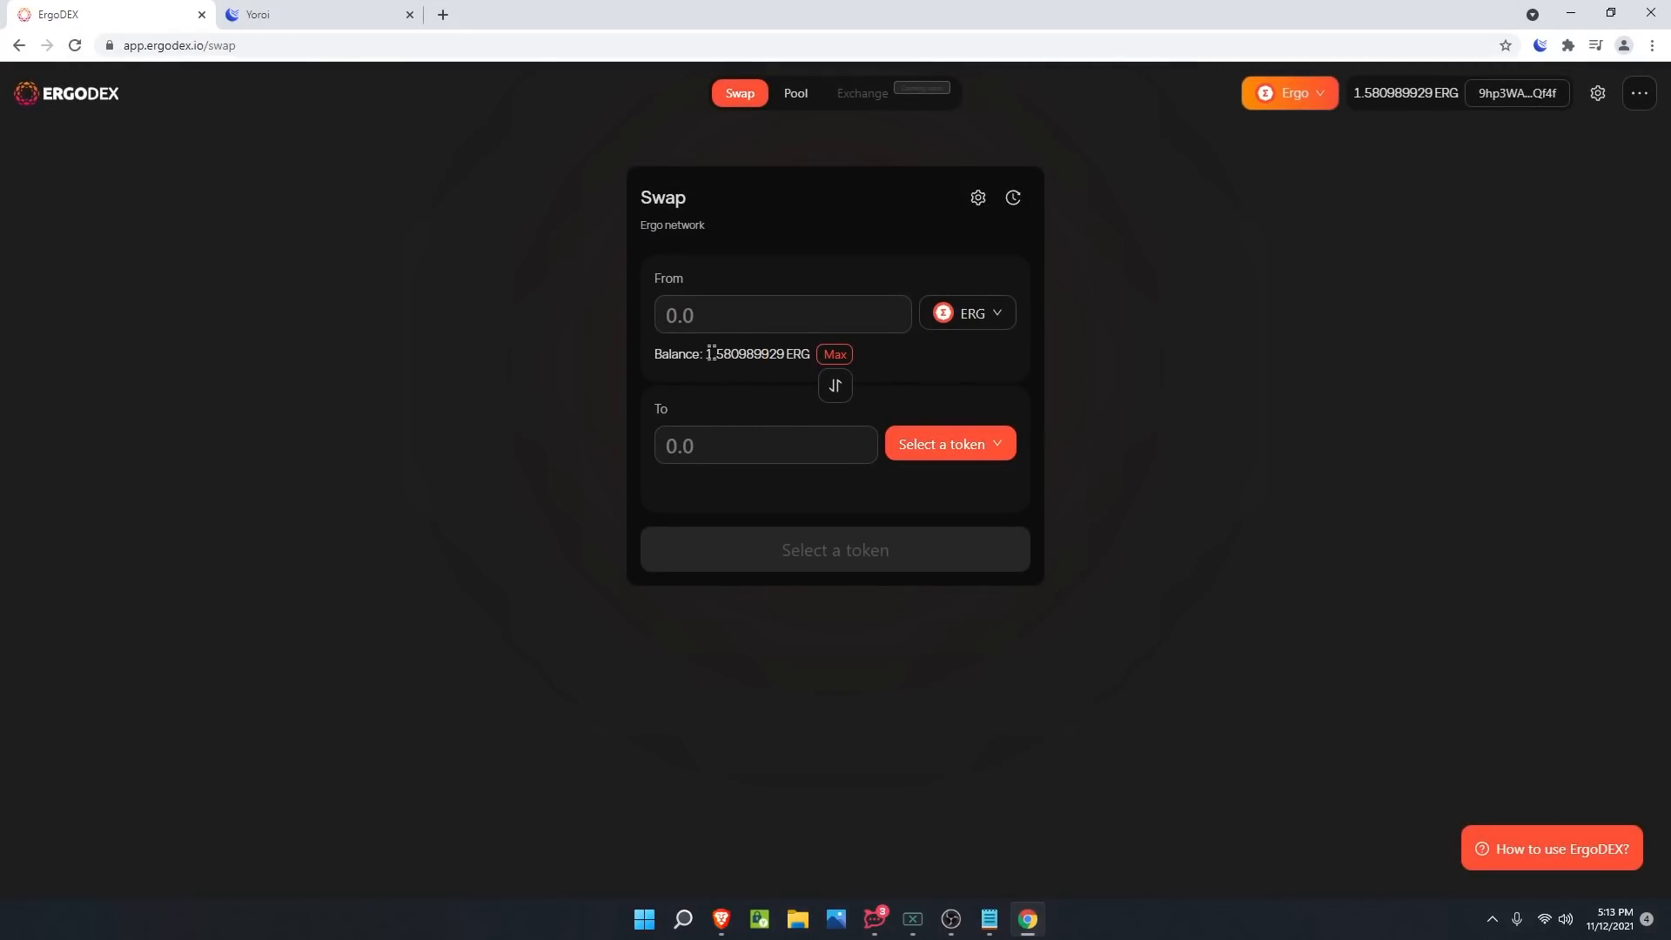
click(947, 444)
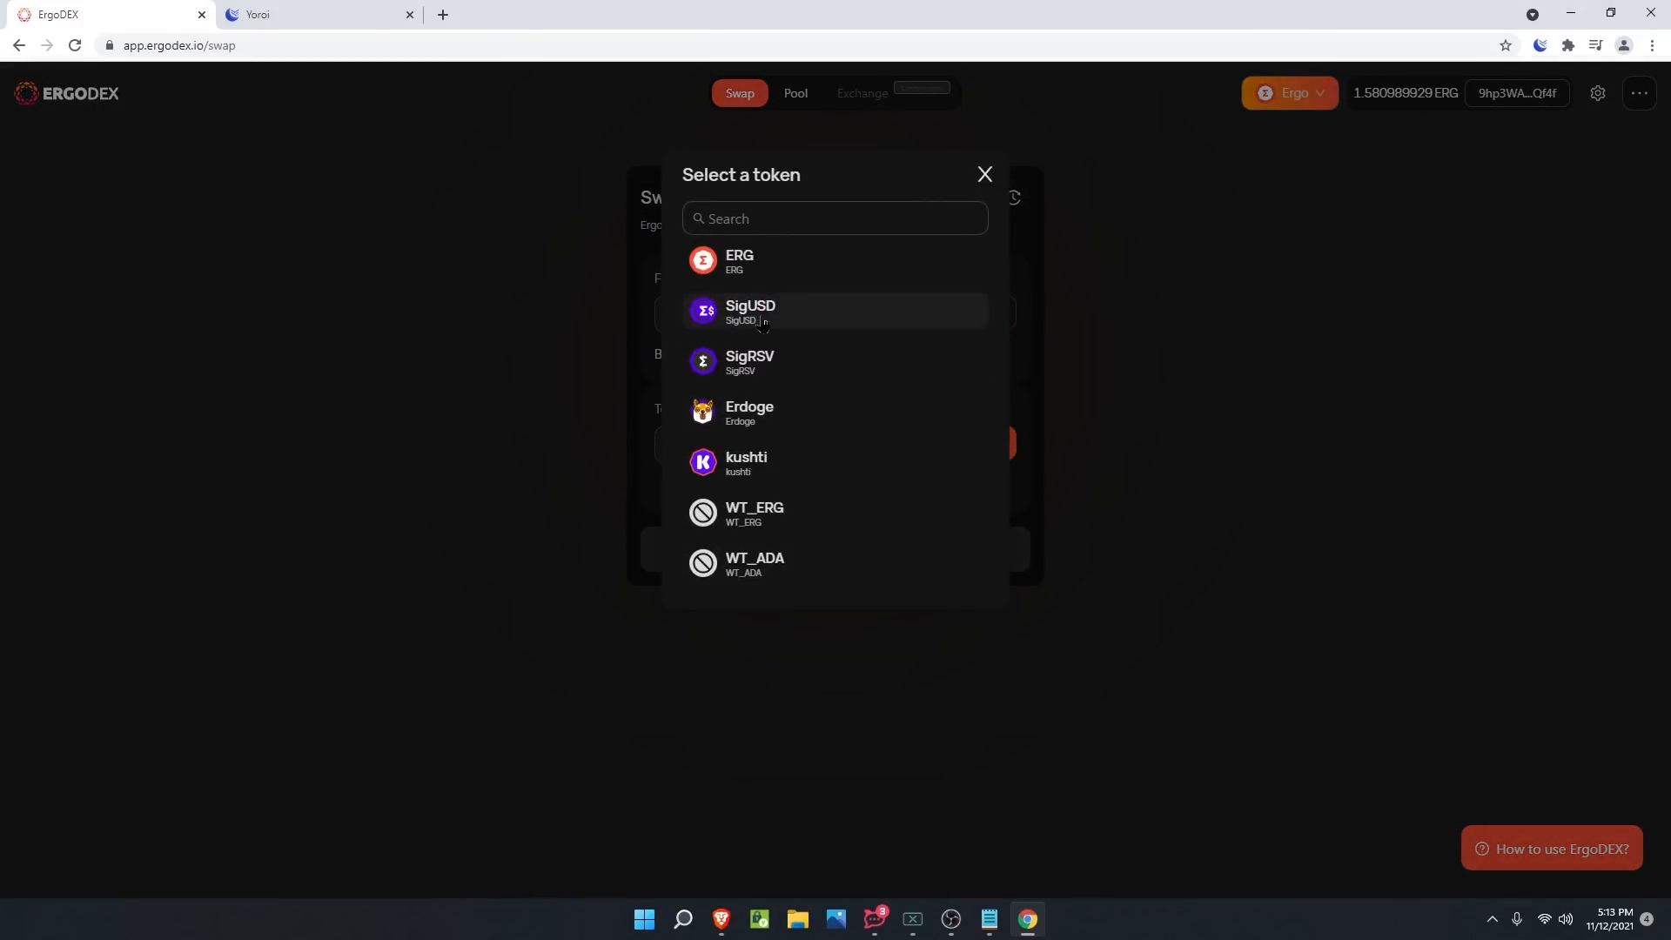
click(749, 310)
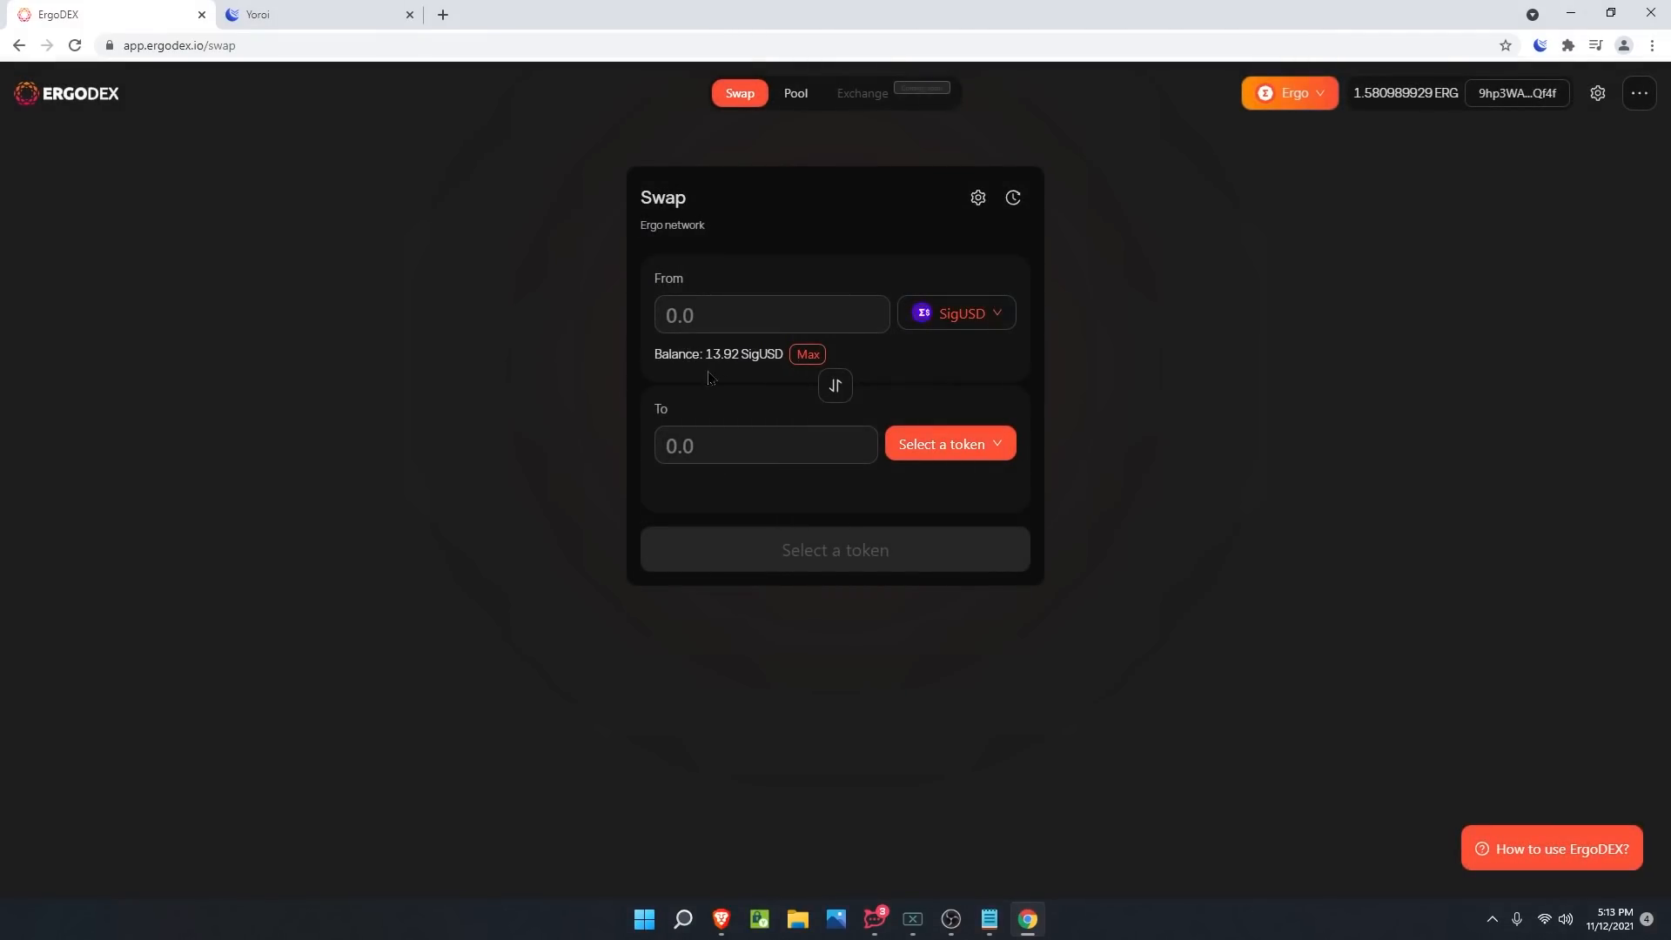
mouse_move(1243, 359)
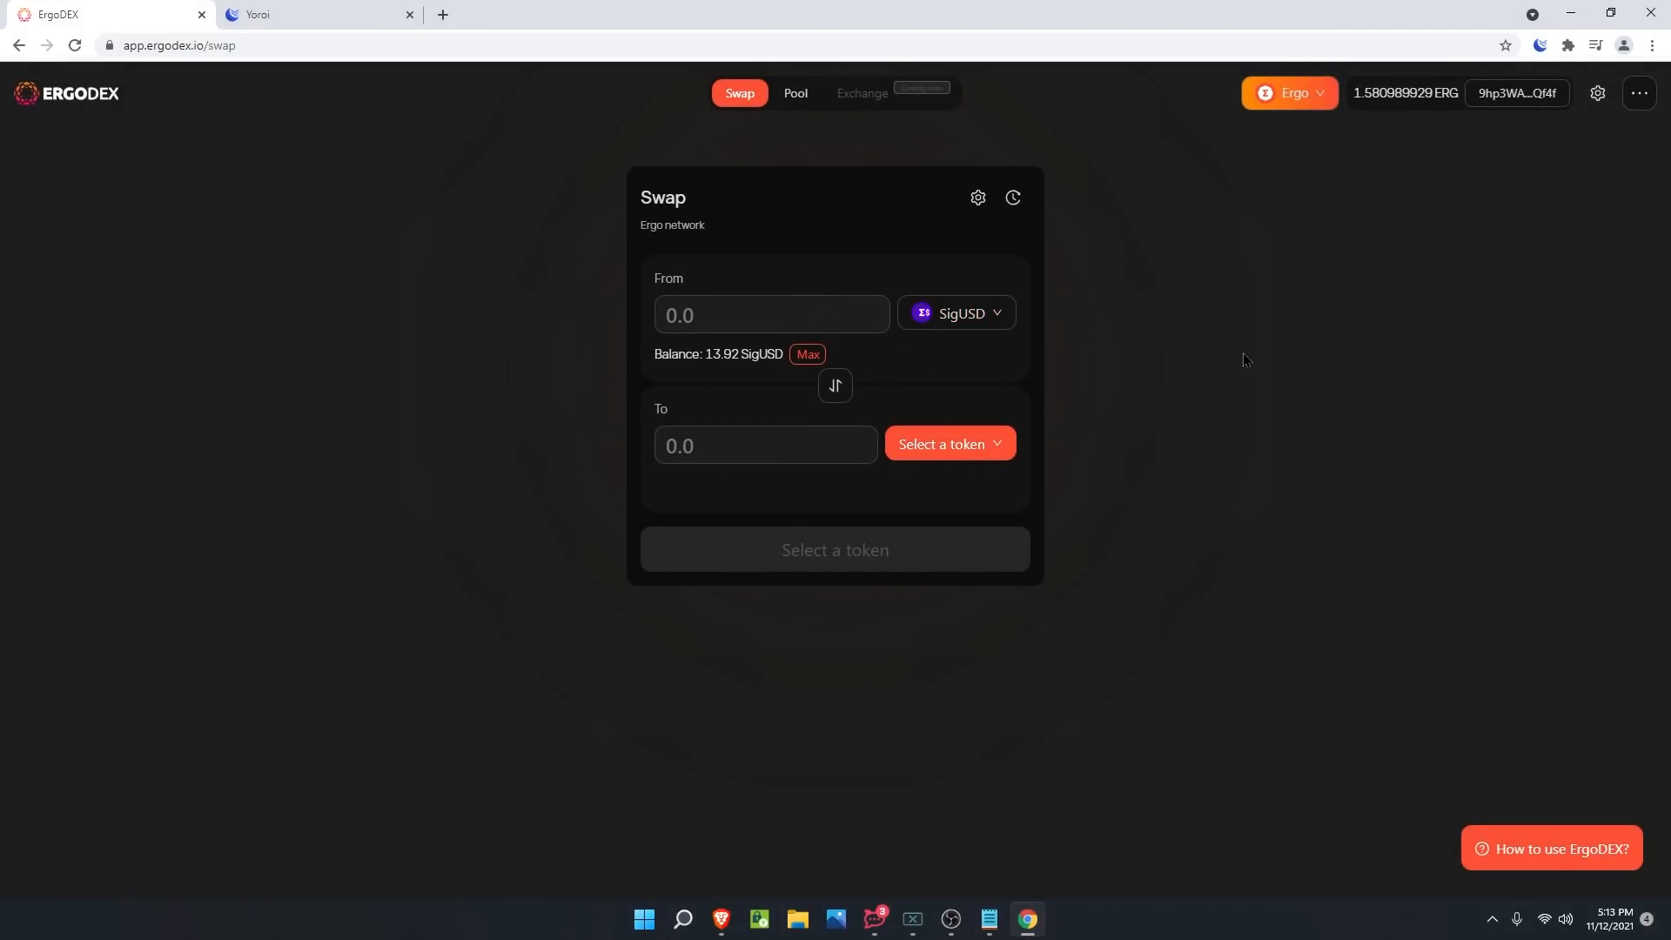
mouse_move(1191, 350)
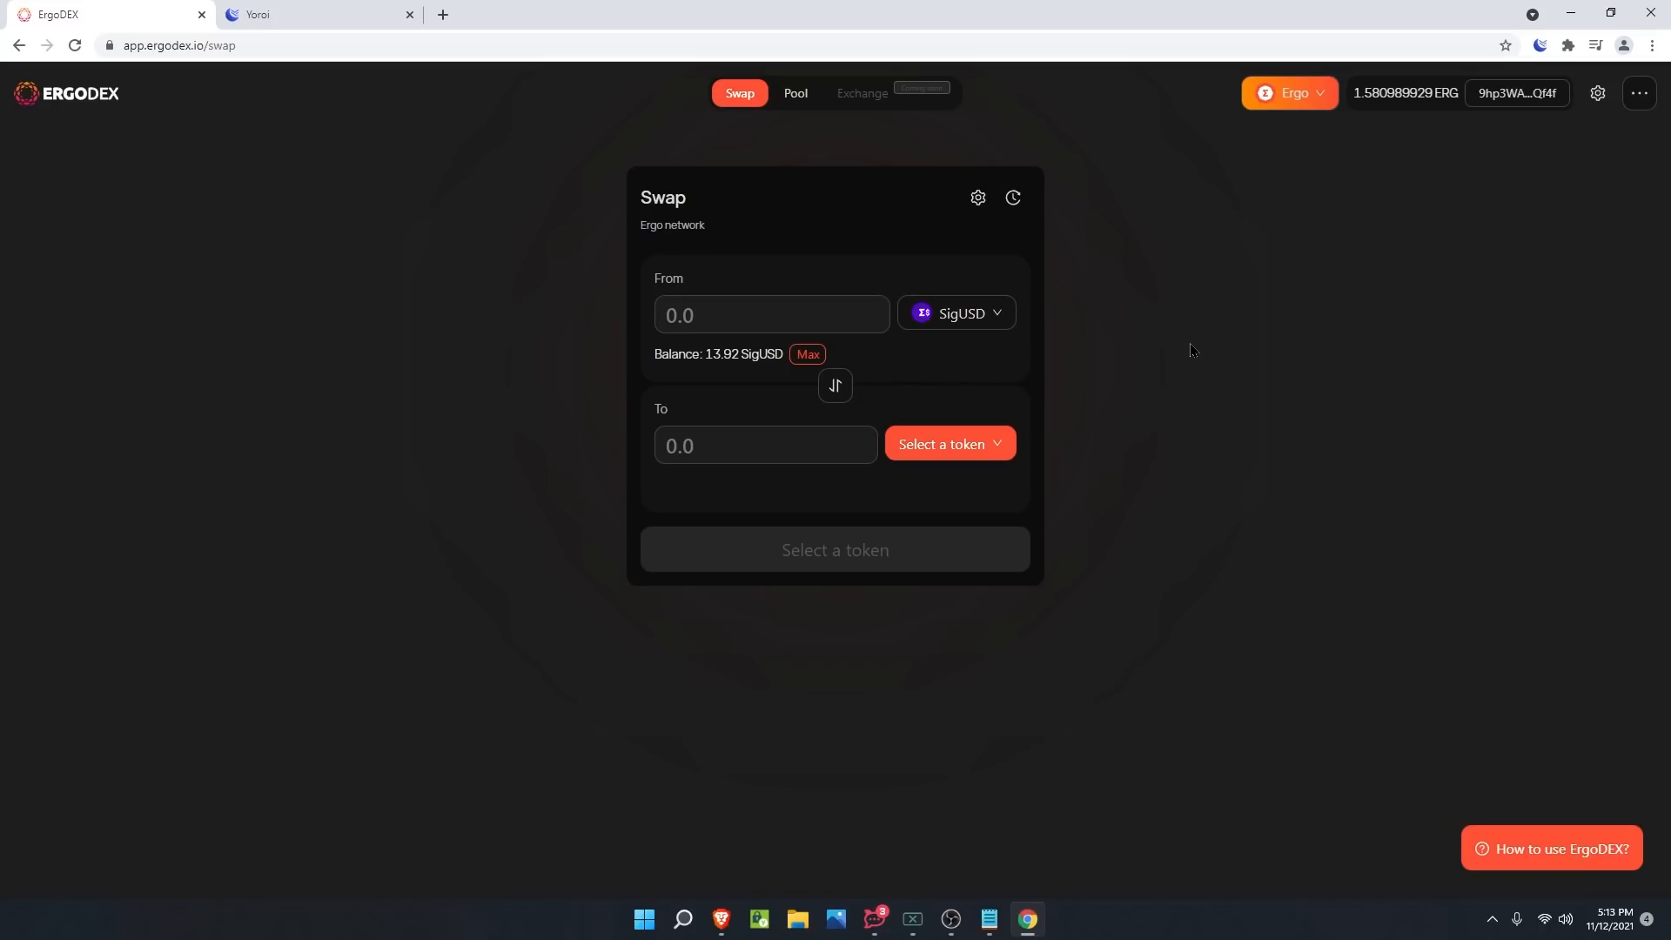
mouse_move(797, 193)
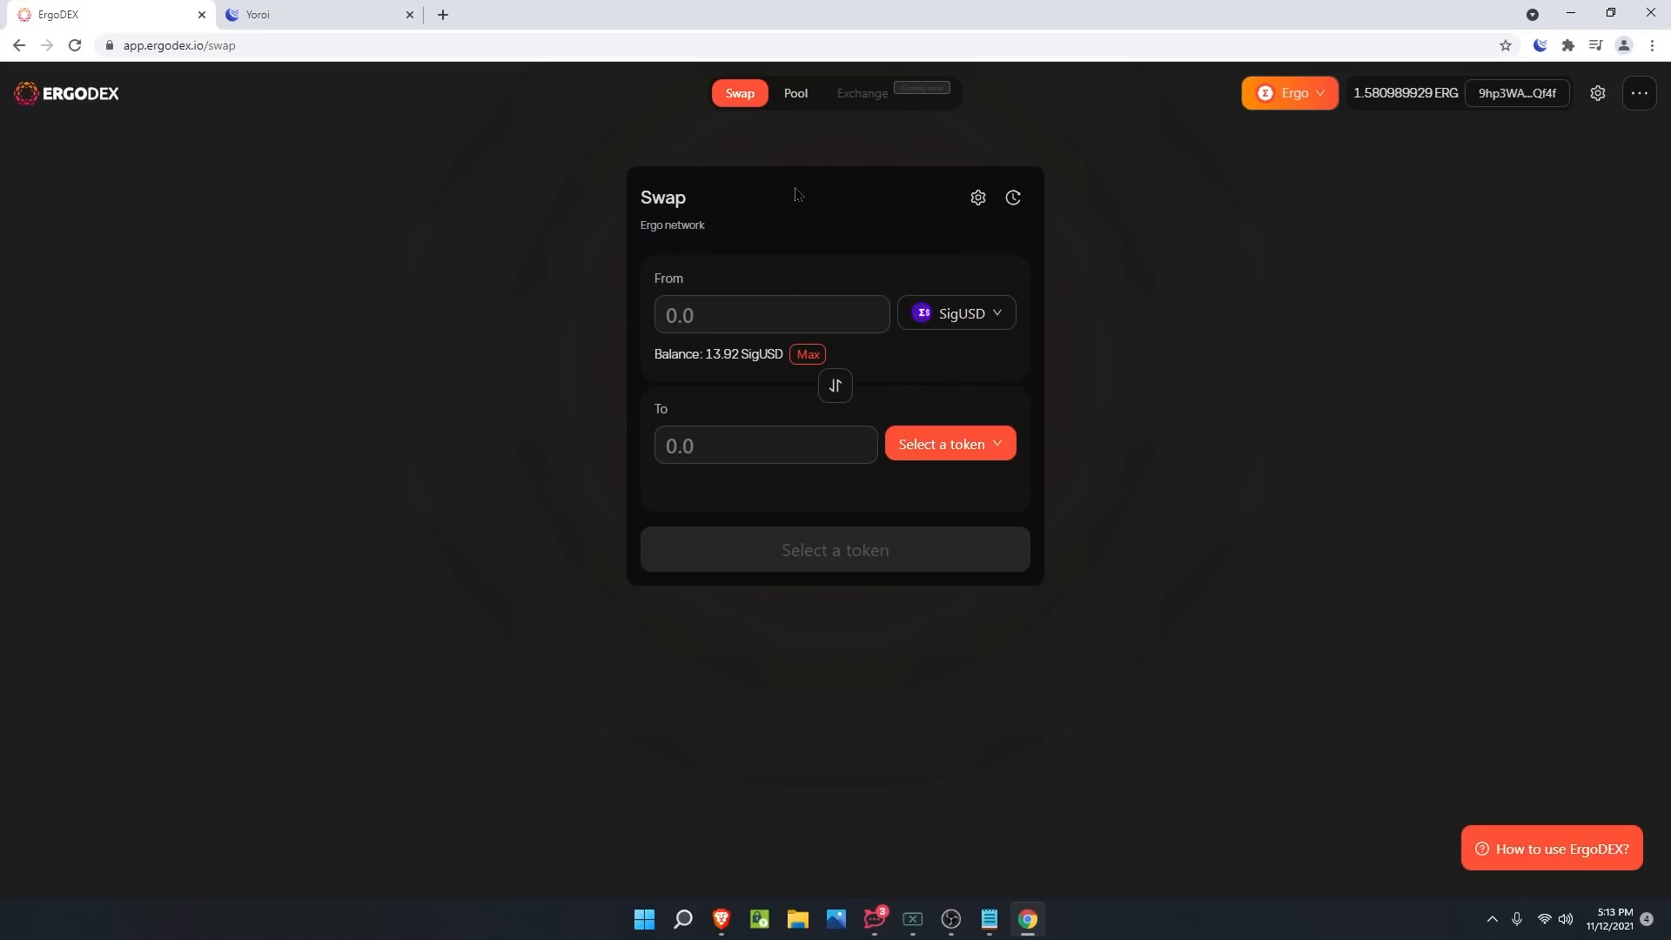
Step: Open the Pools overview to start adding liquidity
click(794, 92)
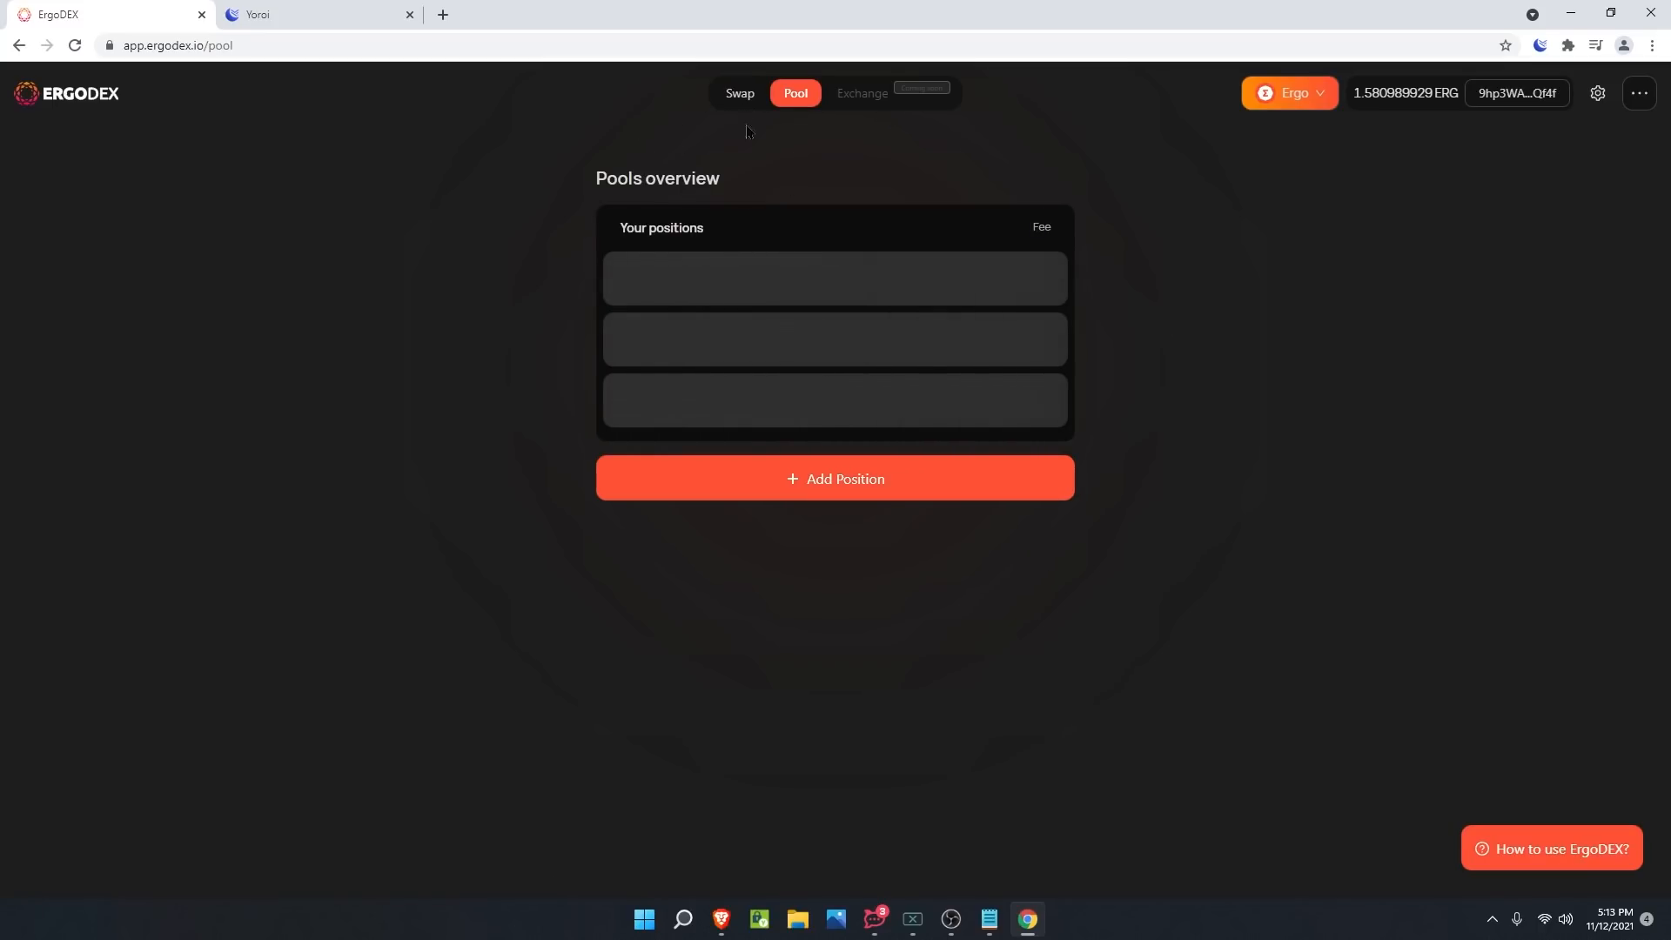